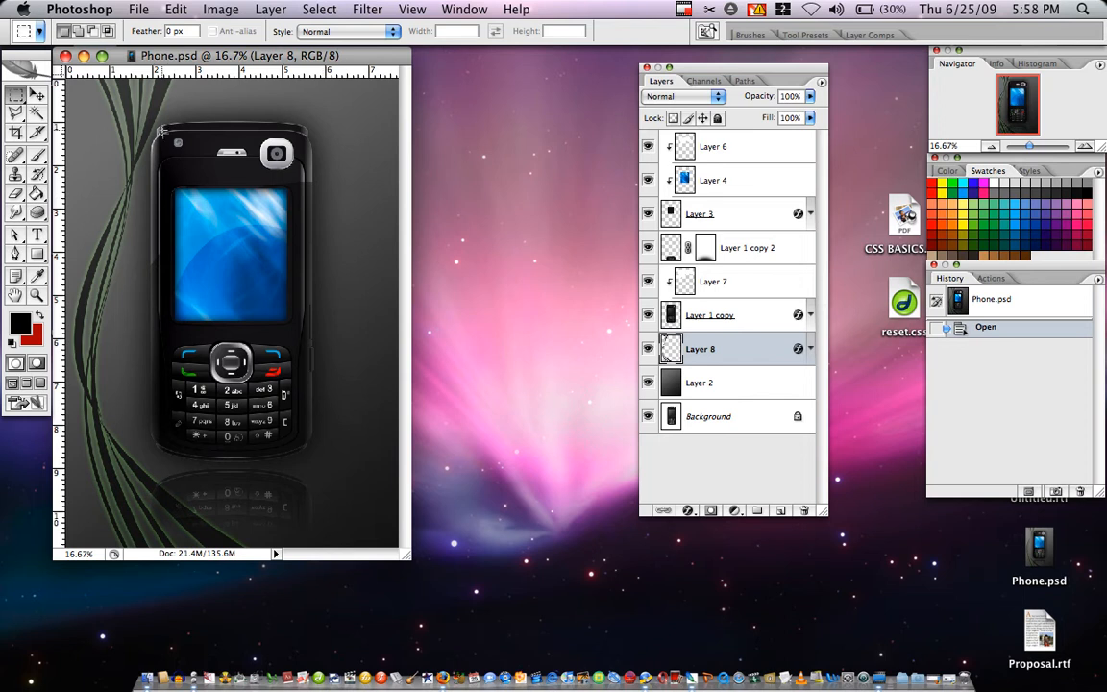
mouse_move(117, 219)
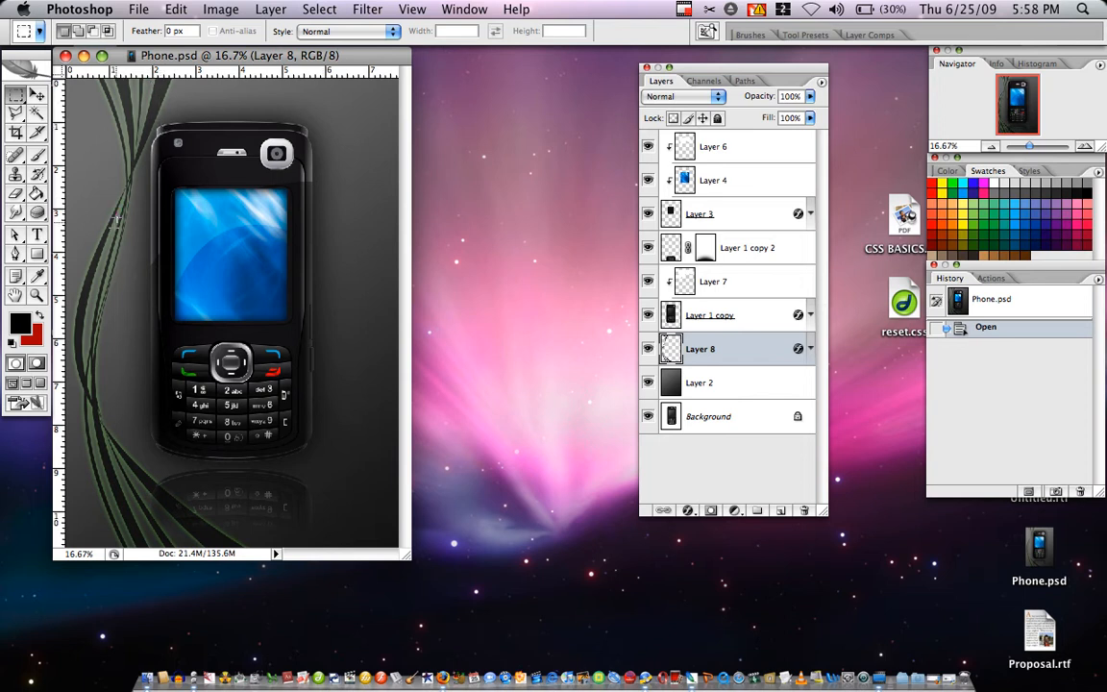
mouse_move(171, 501)
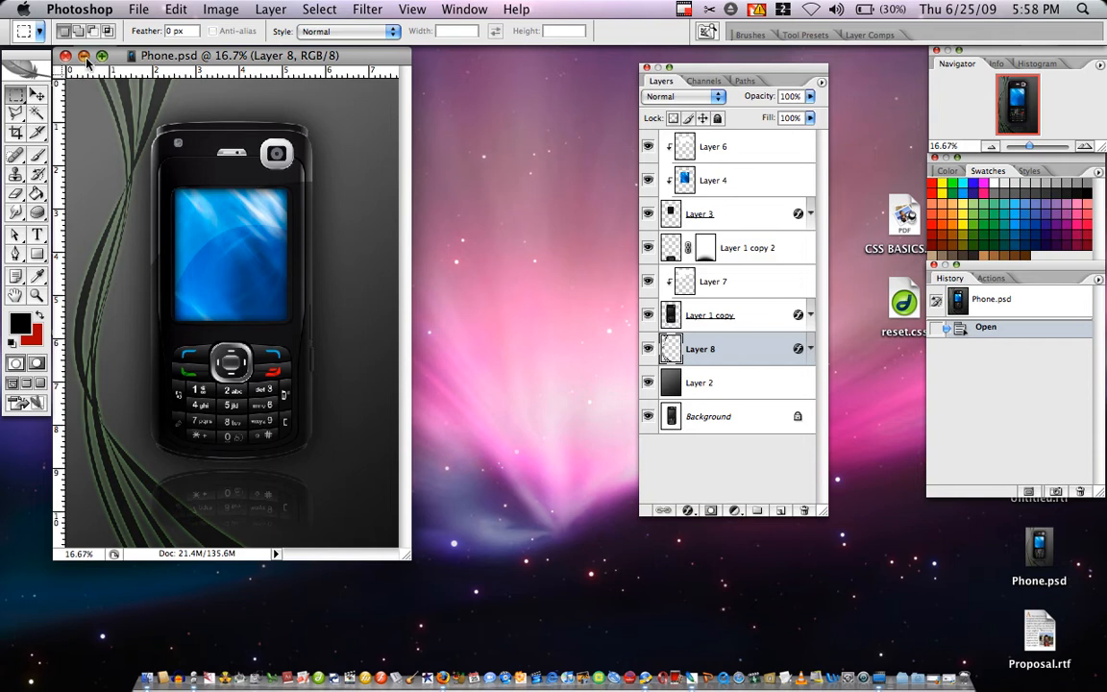
Step: Close Phone.psd and create a new white 300 × 800 px RGB document
click(65, 55)
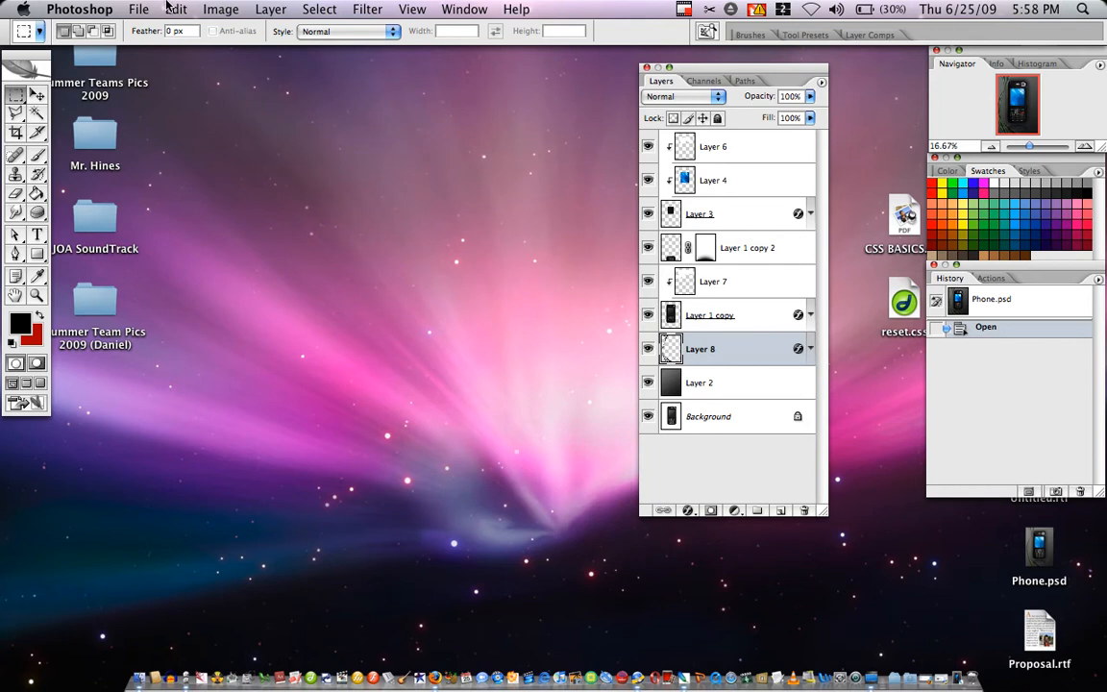
click(138, 9)
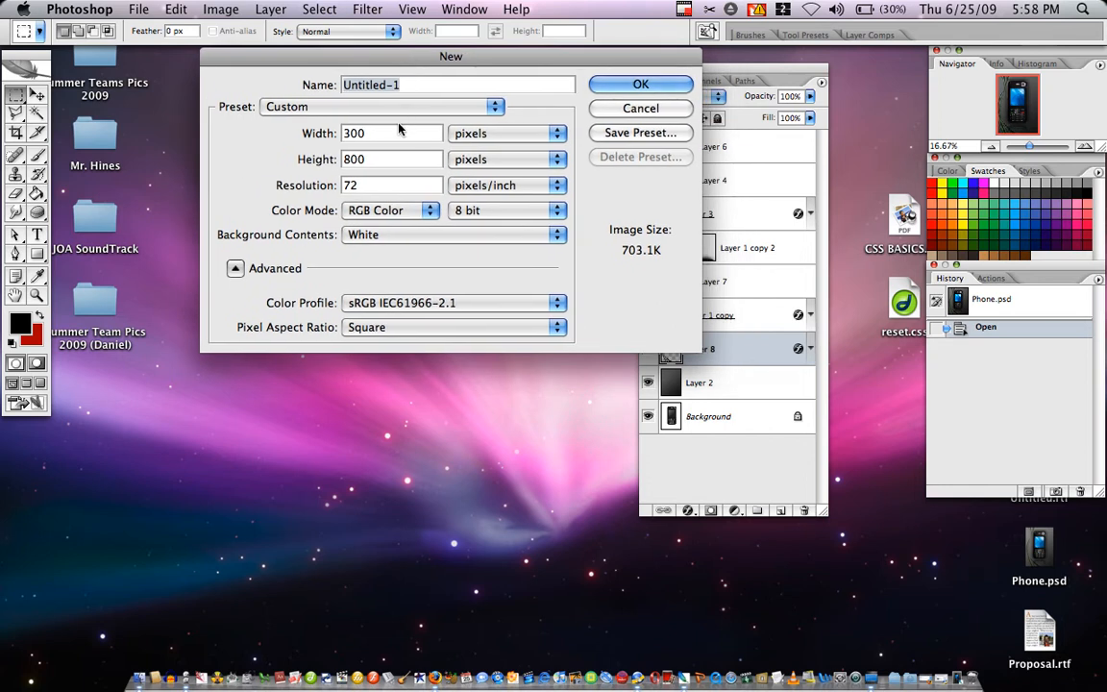
click(392, 133)
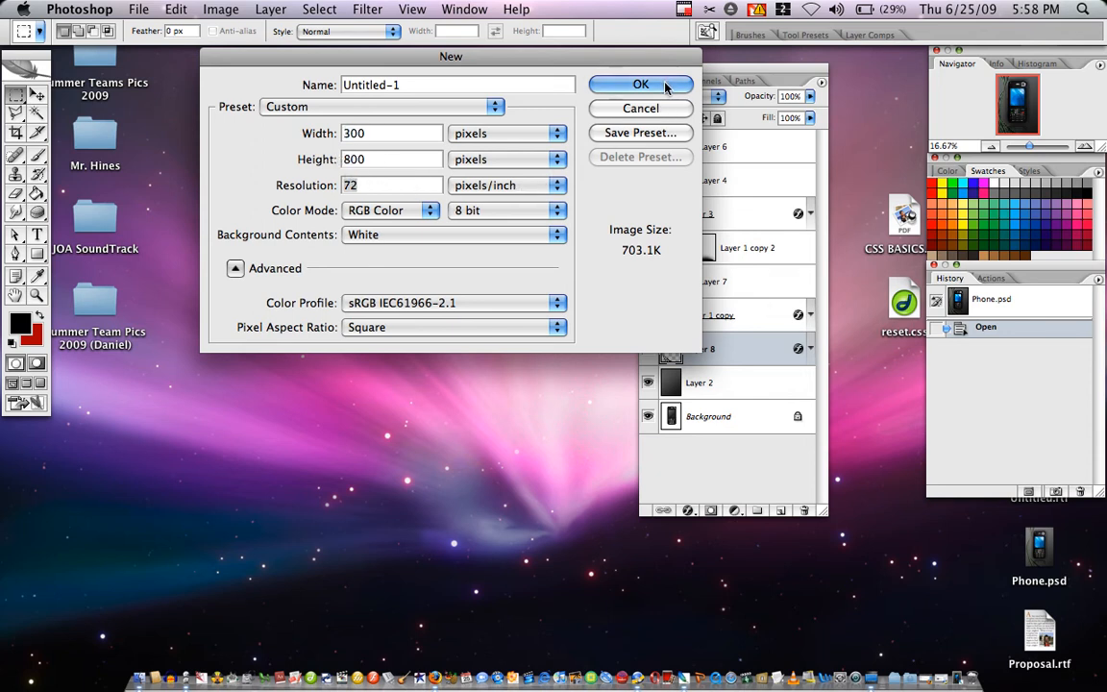
click(641, 83)
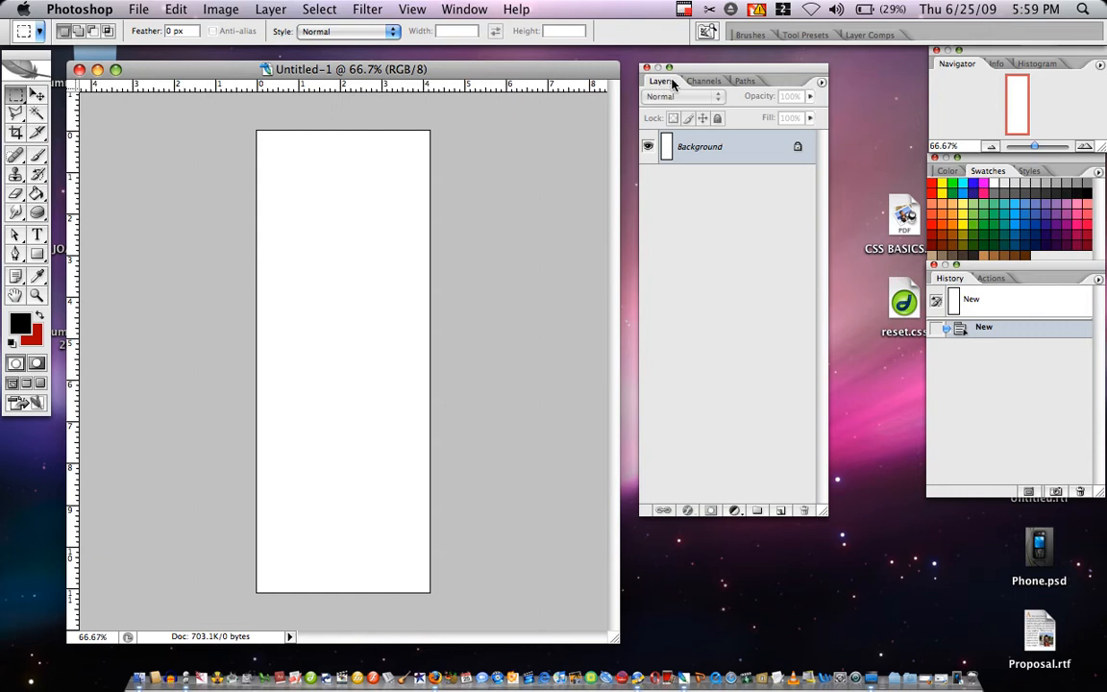
mouse_move(661, 85)
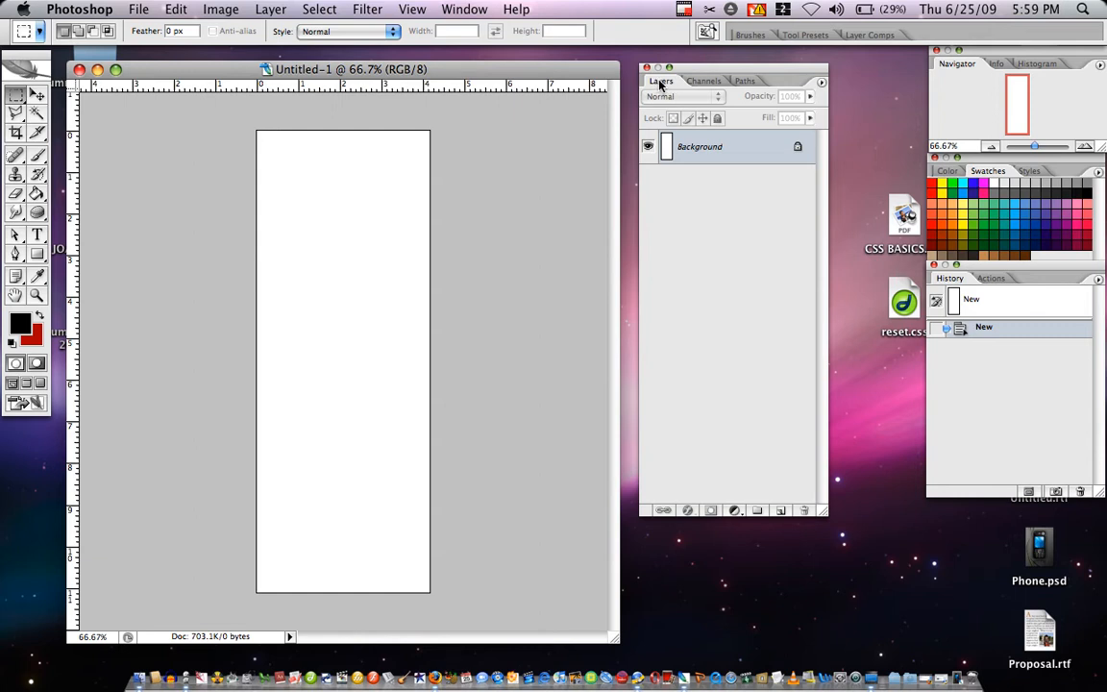
mouse_move(680, 163)
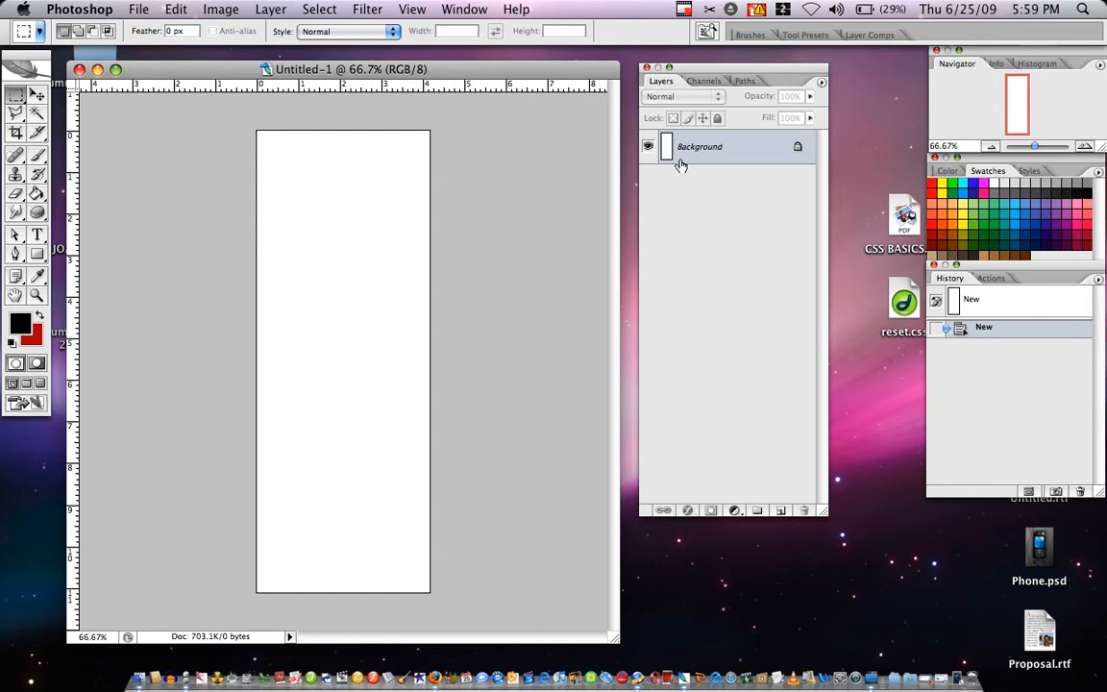
Step: Add a new layer named 'Stroke' via Layer > New > Layer
right_click(699, 146)
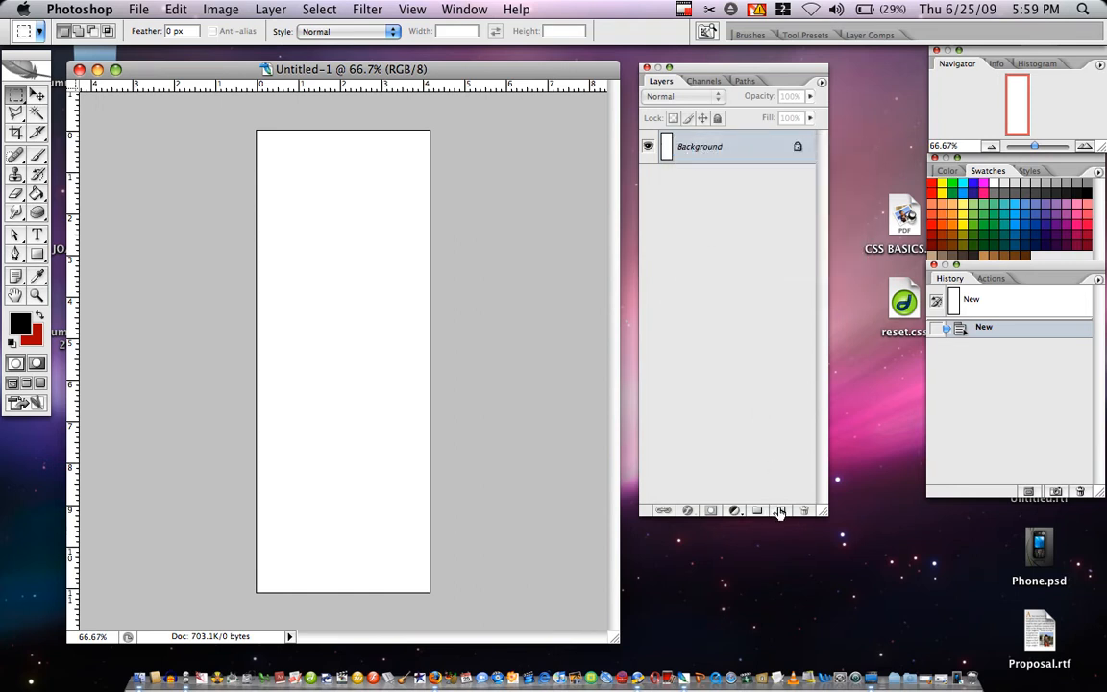
mouse_move(780, 510)
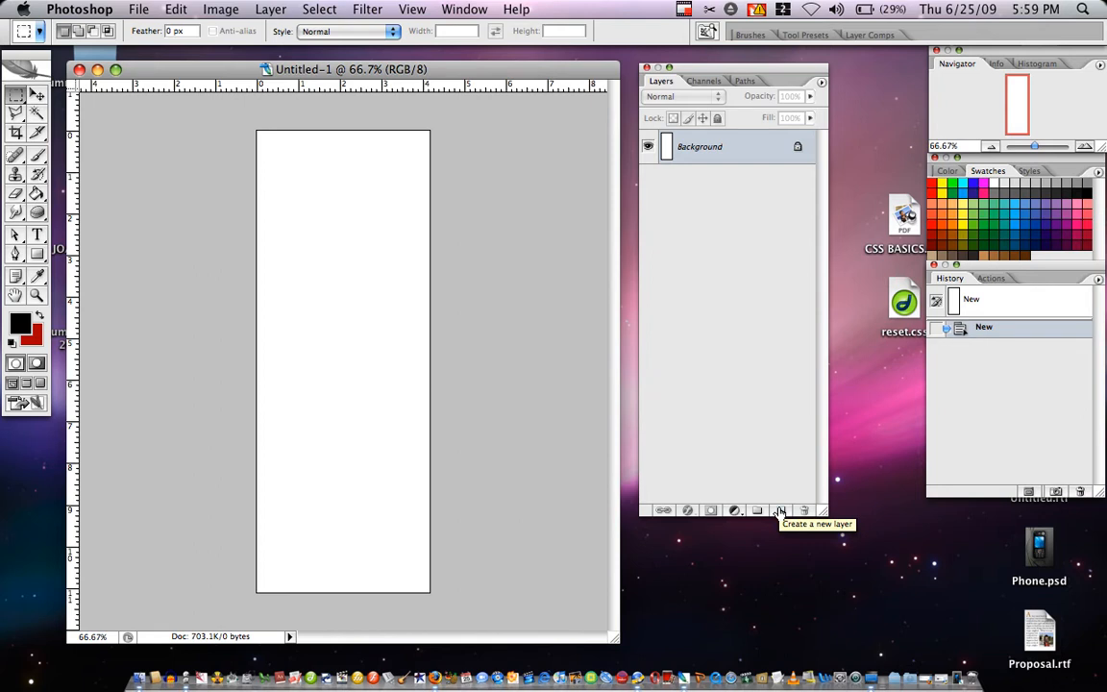
mouse_move(780, 510)
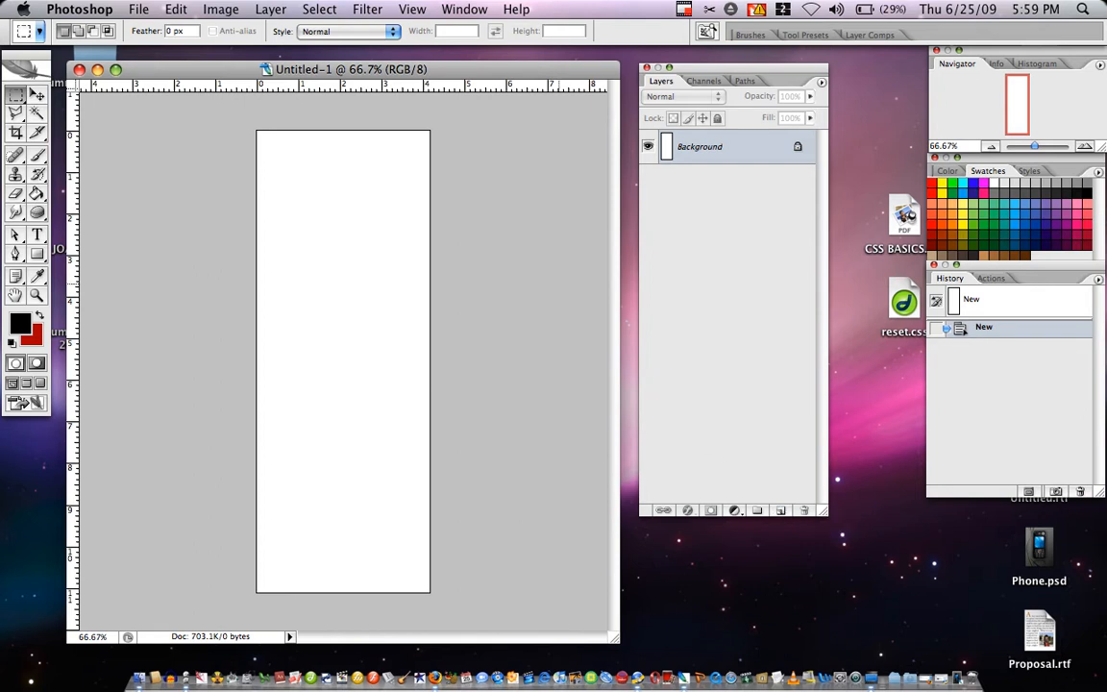
click(270, 9)
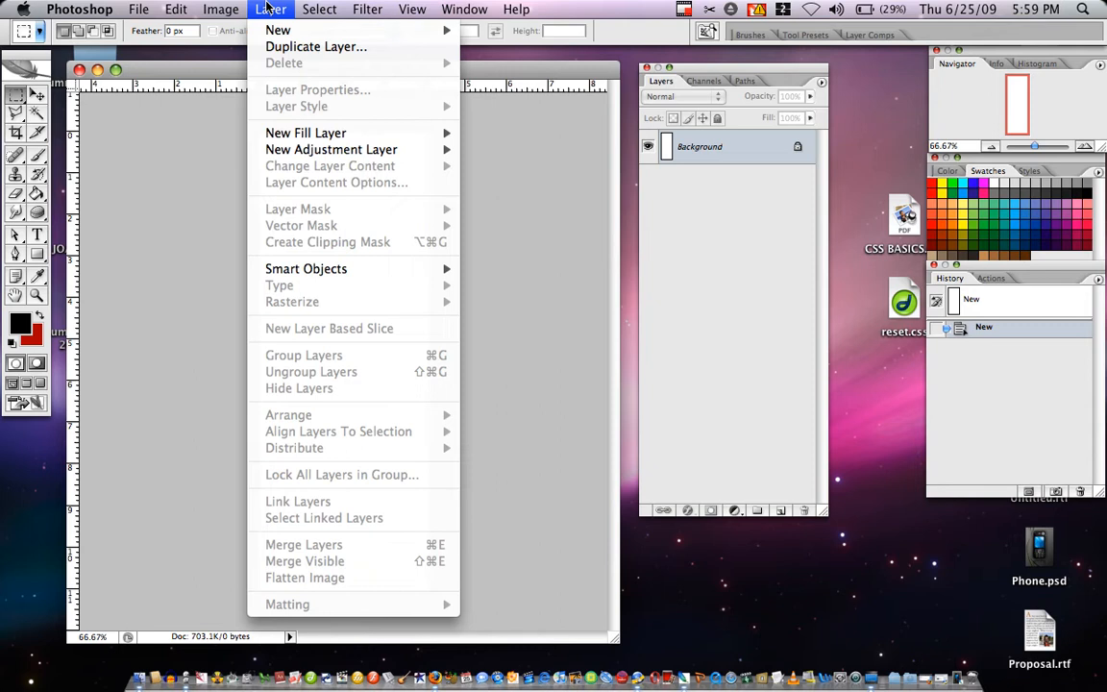
mouse_move(278, 30)
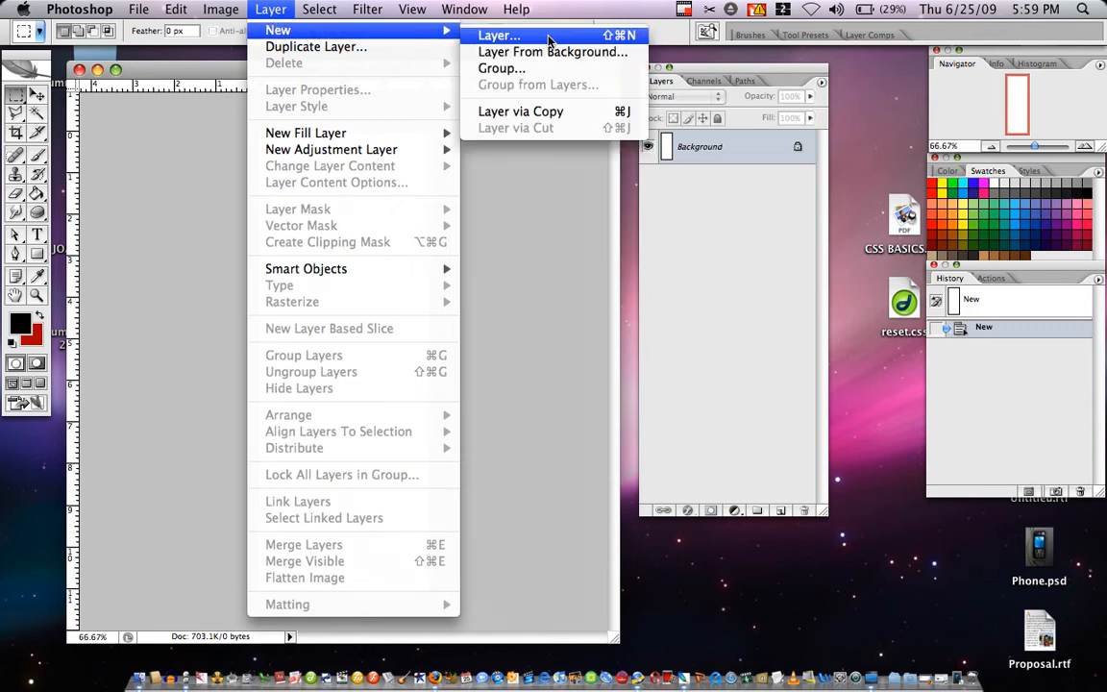
mouse_move(624, 52)
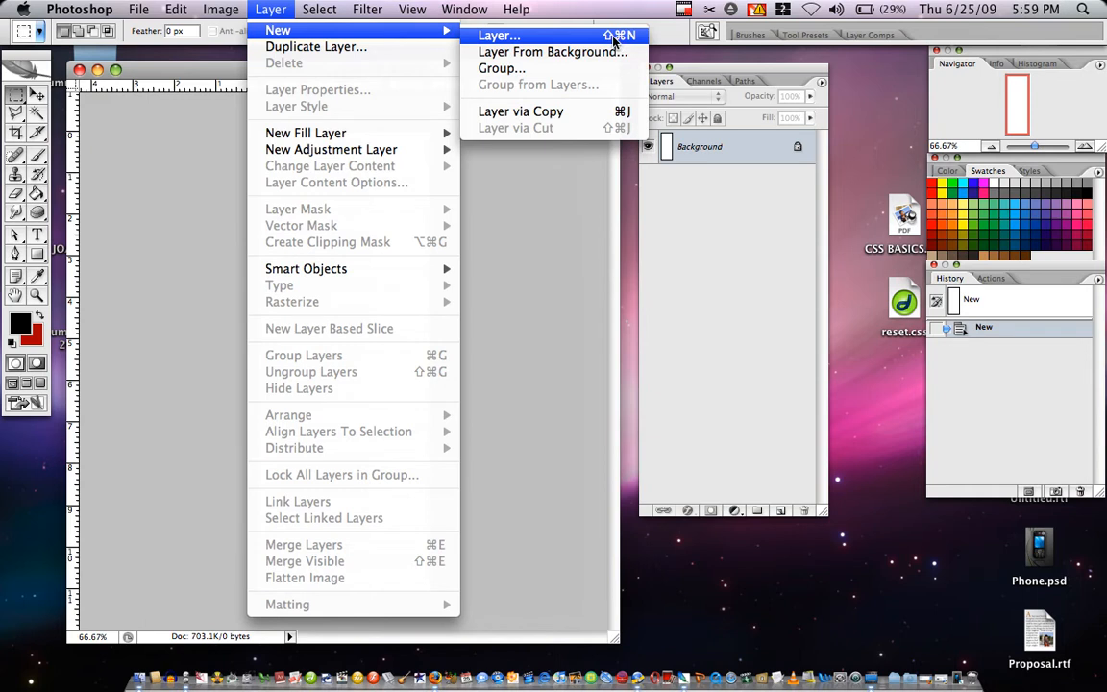
click(498, 36)
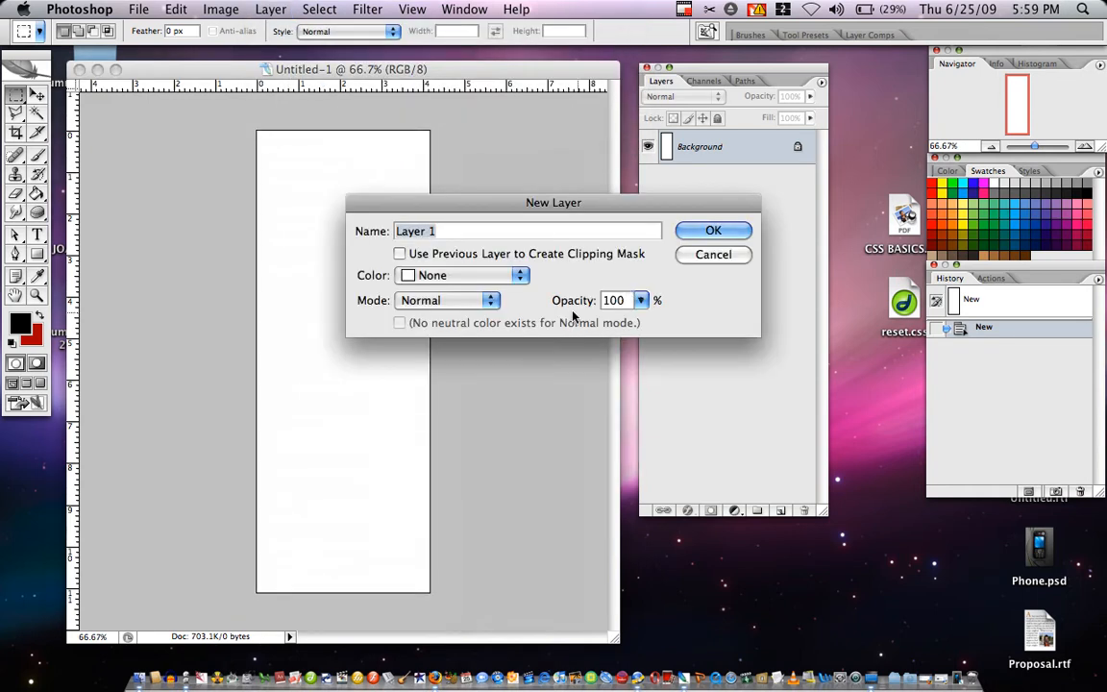
mouse_move(481, 267)
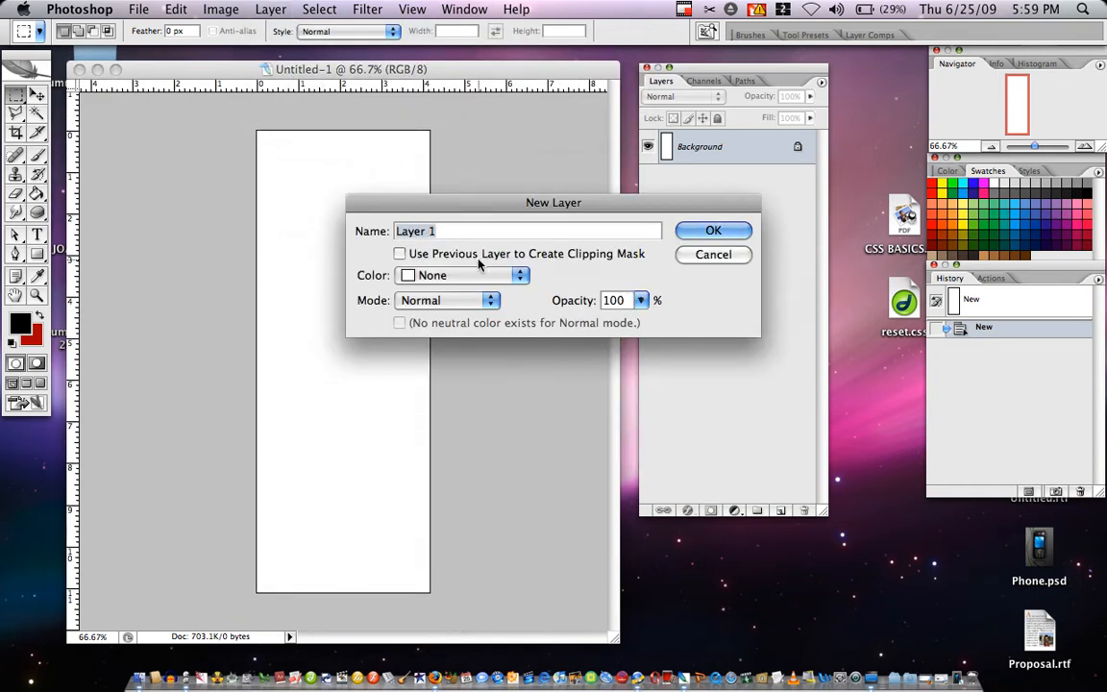
text(Stroke)
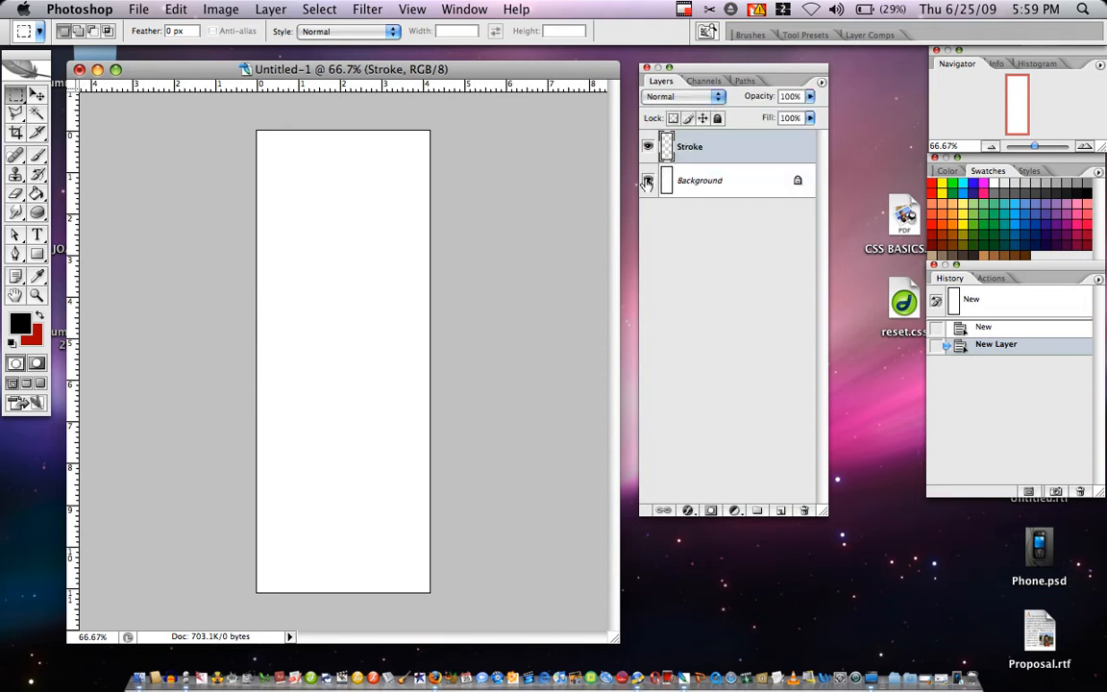
click(648, 181)
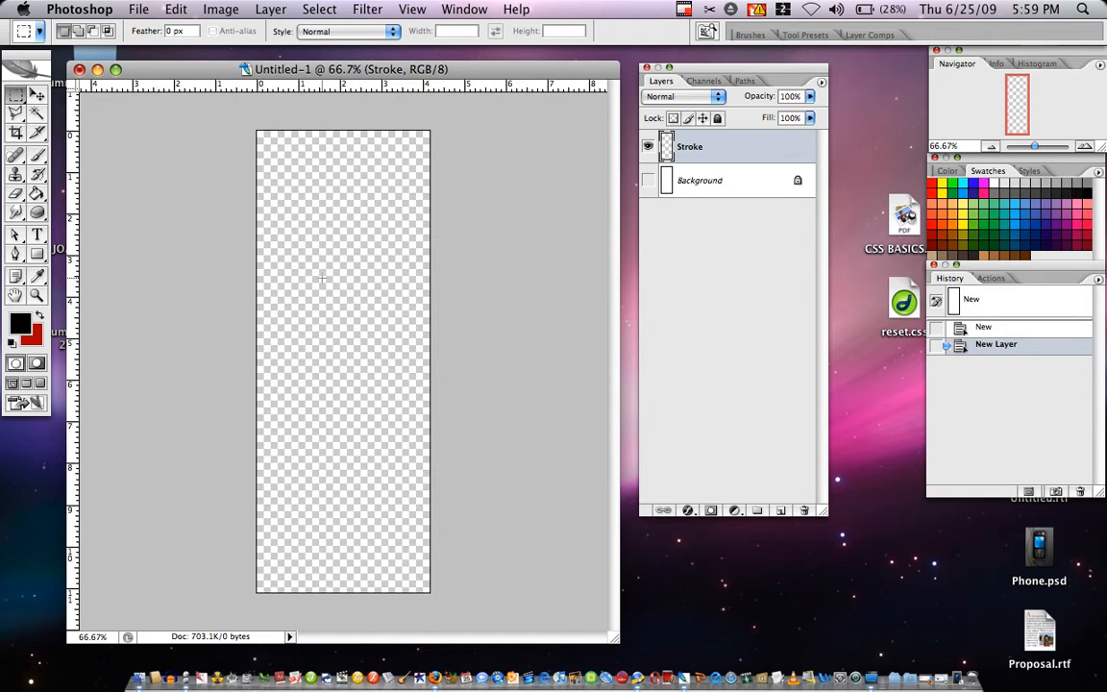
click(649, 181)
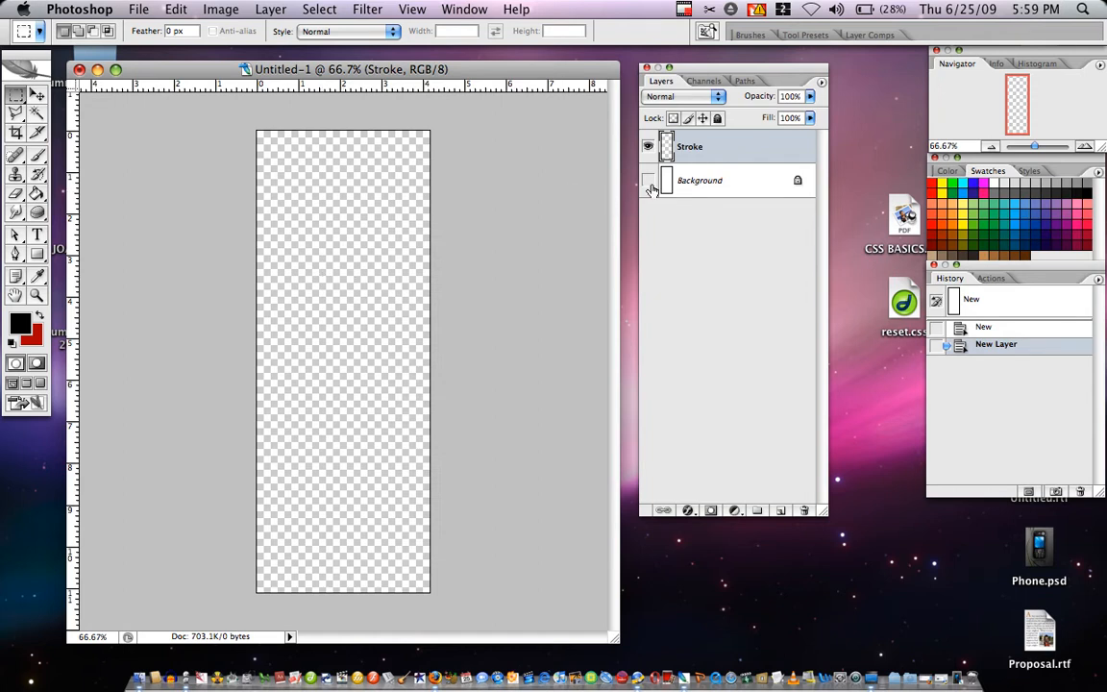
click(649, 181)
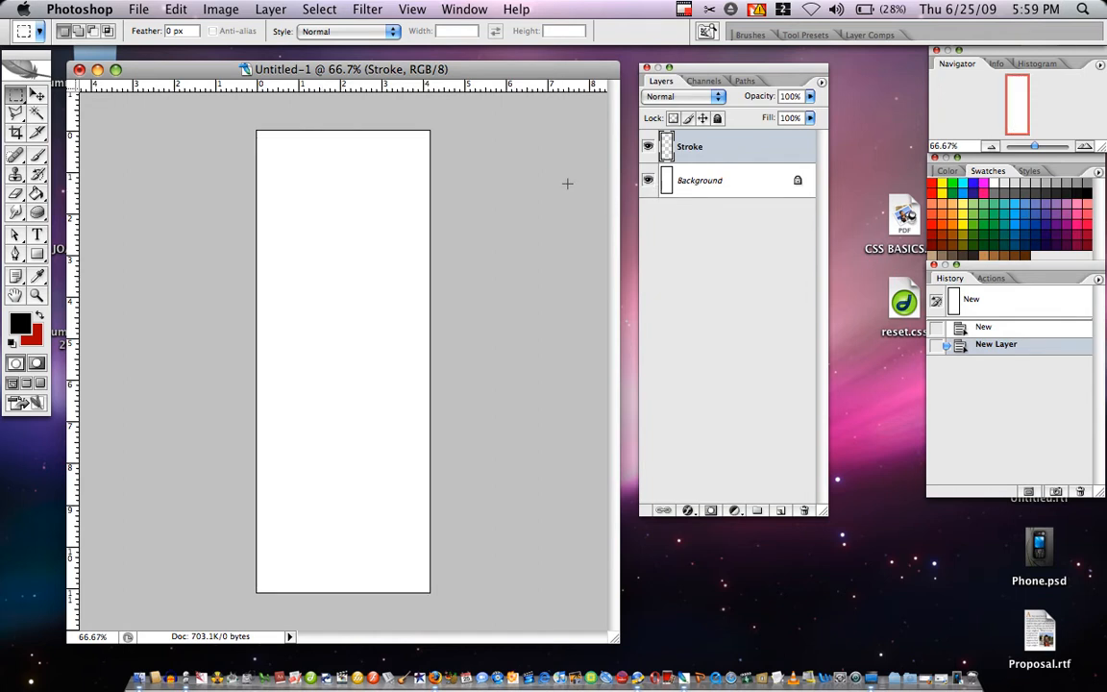
click(39, 99)
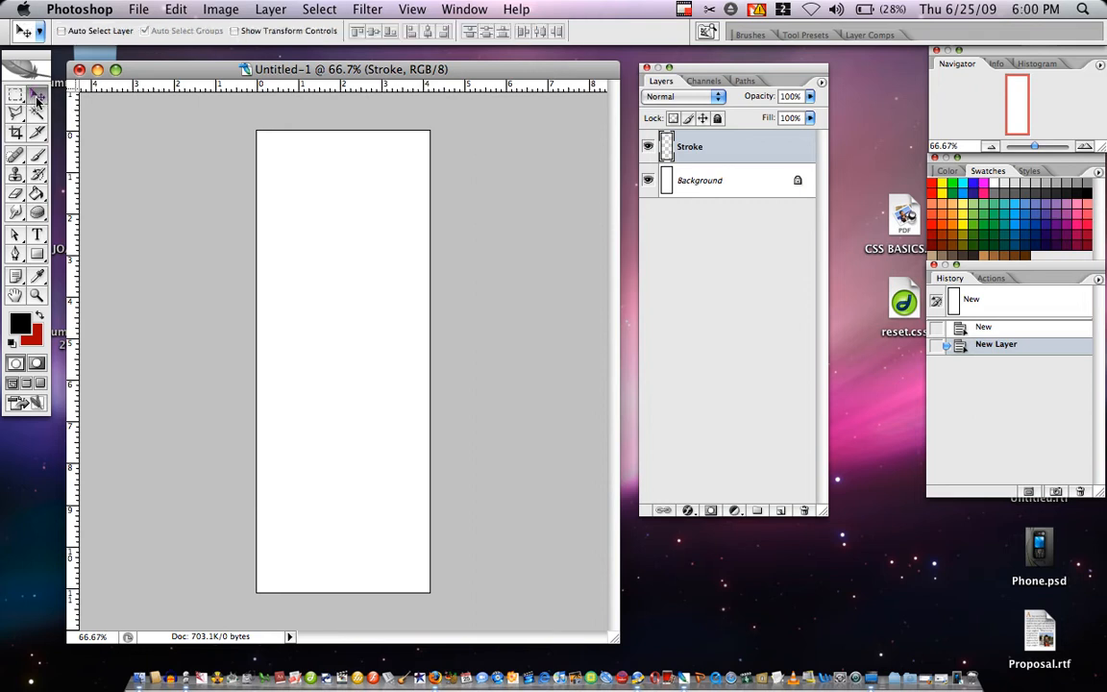
mouse_move(15, 94)
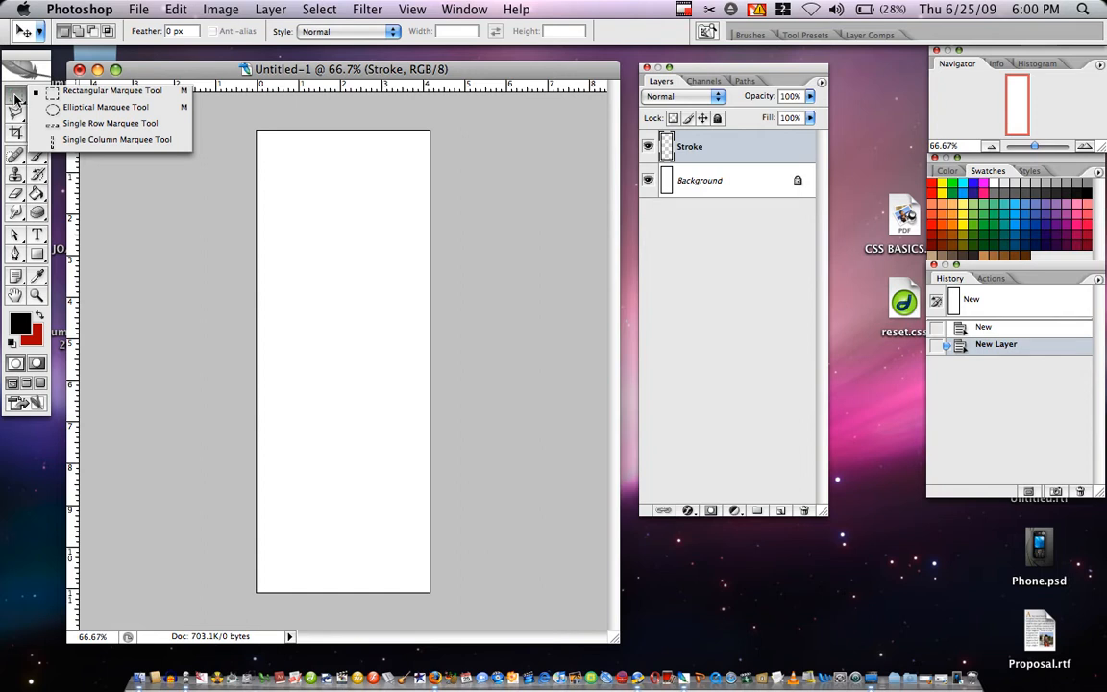
mouse_move(67, 90)
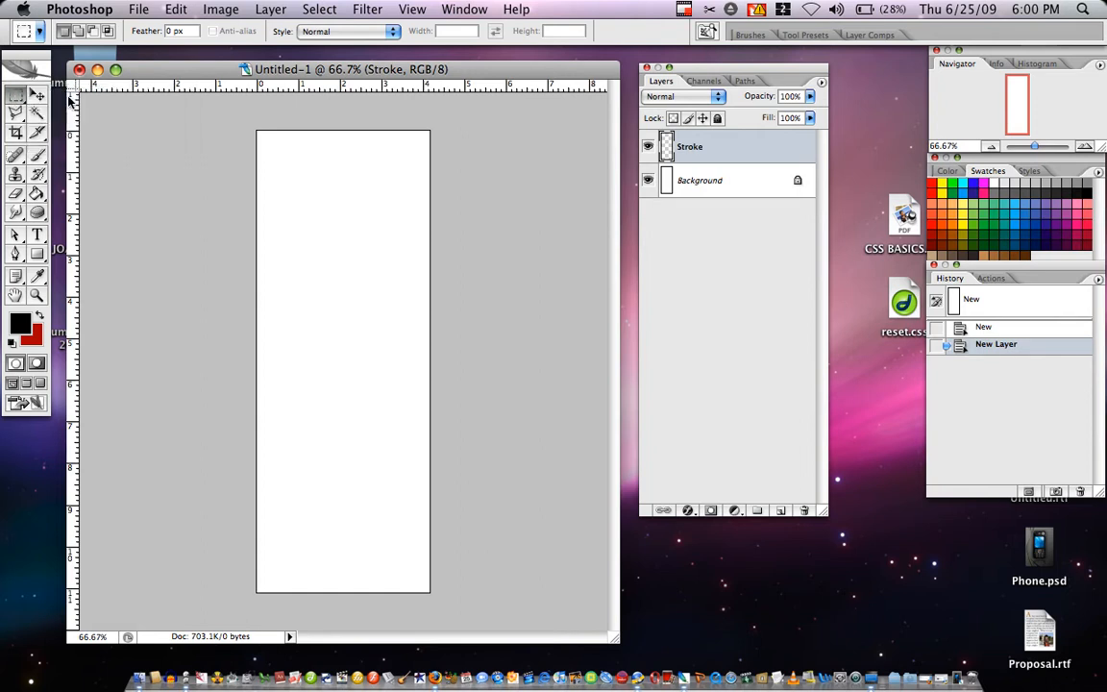
Step: Draw a thin rectangular marquee strip left of centre on the Stroke layer
drag(310, 132, 315, 185)
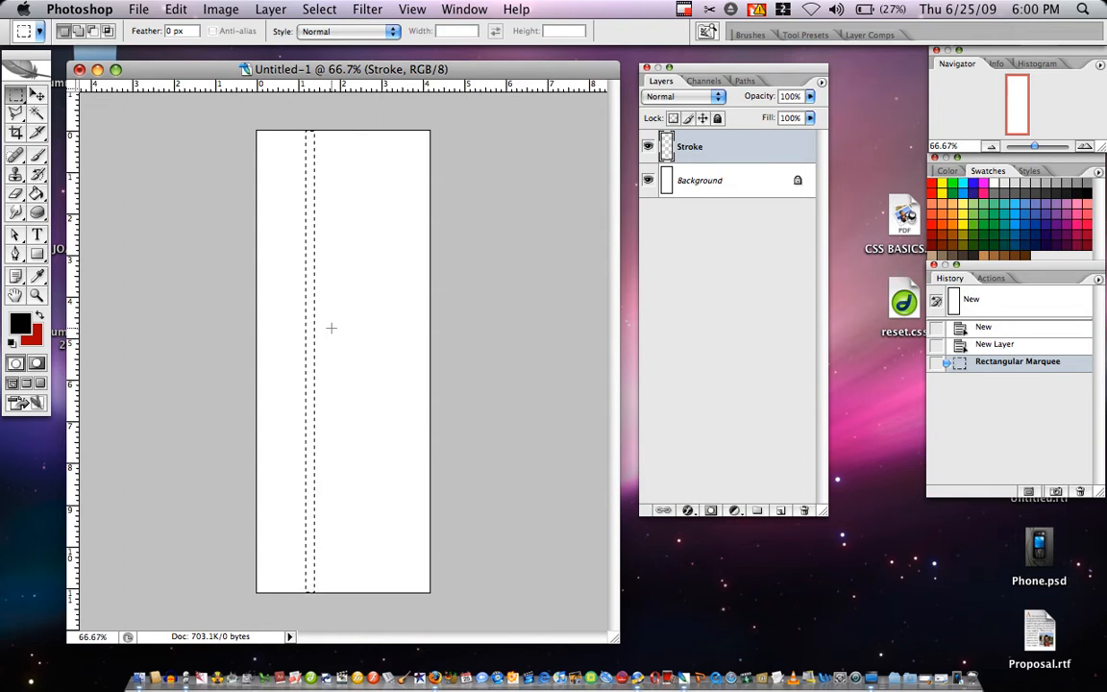
mouse_move(310, 275)
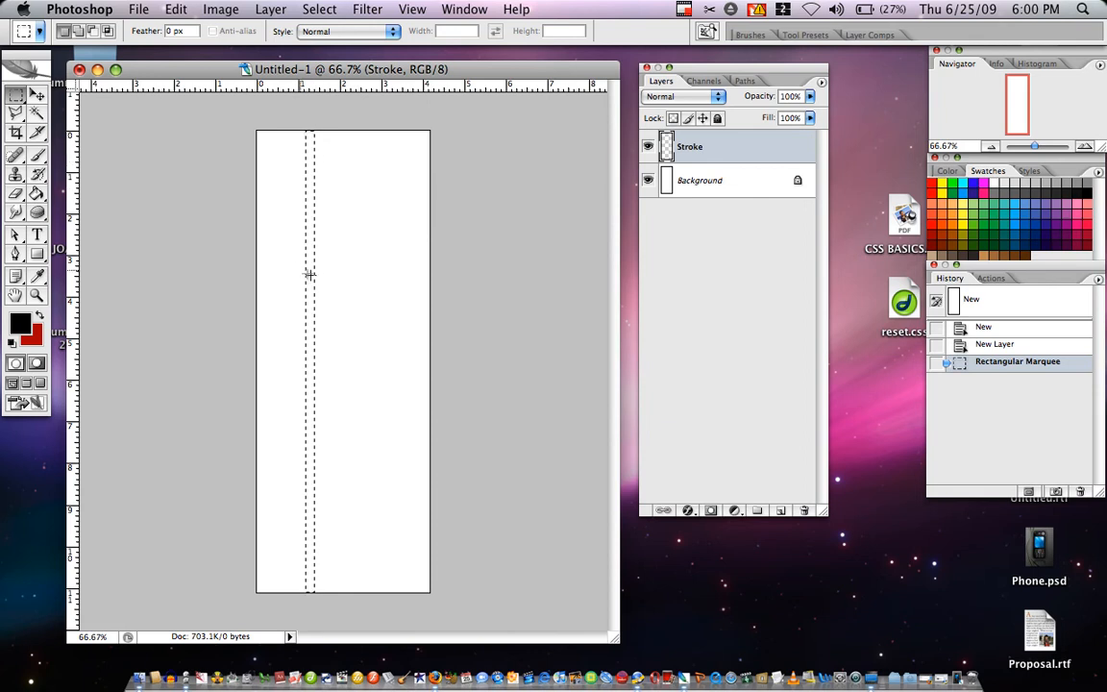
mouse_move(320, 282)
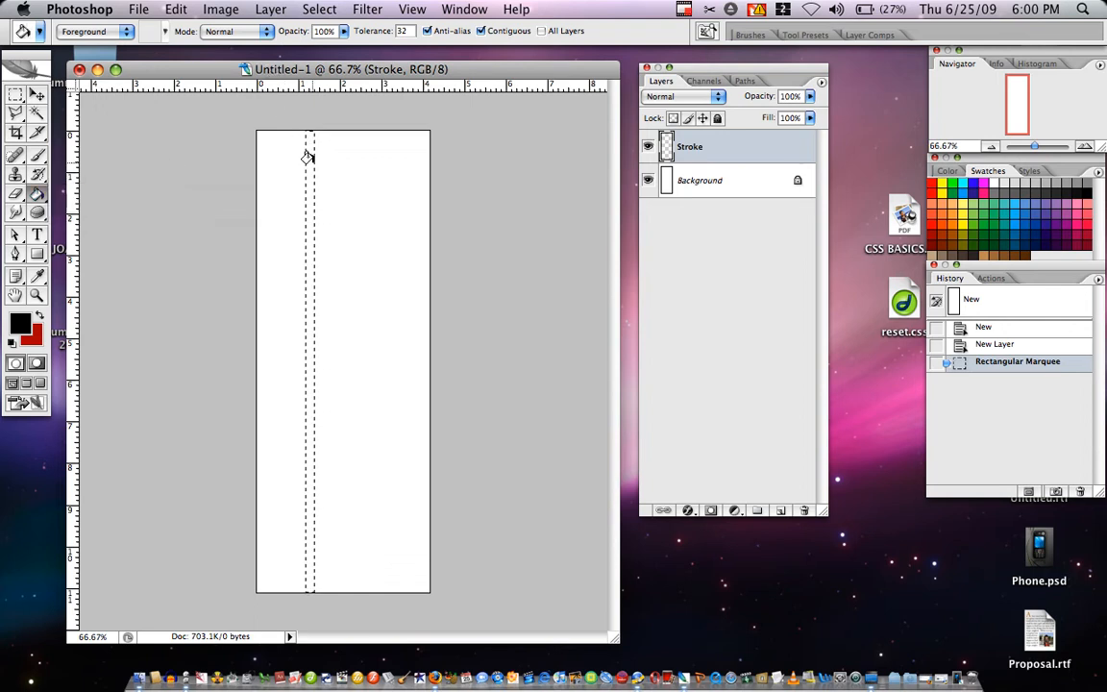
Step: Fill the selected strip with the black foreground colour using Edit > Fill
click(374, 259)
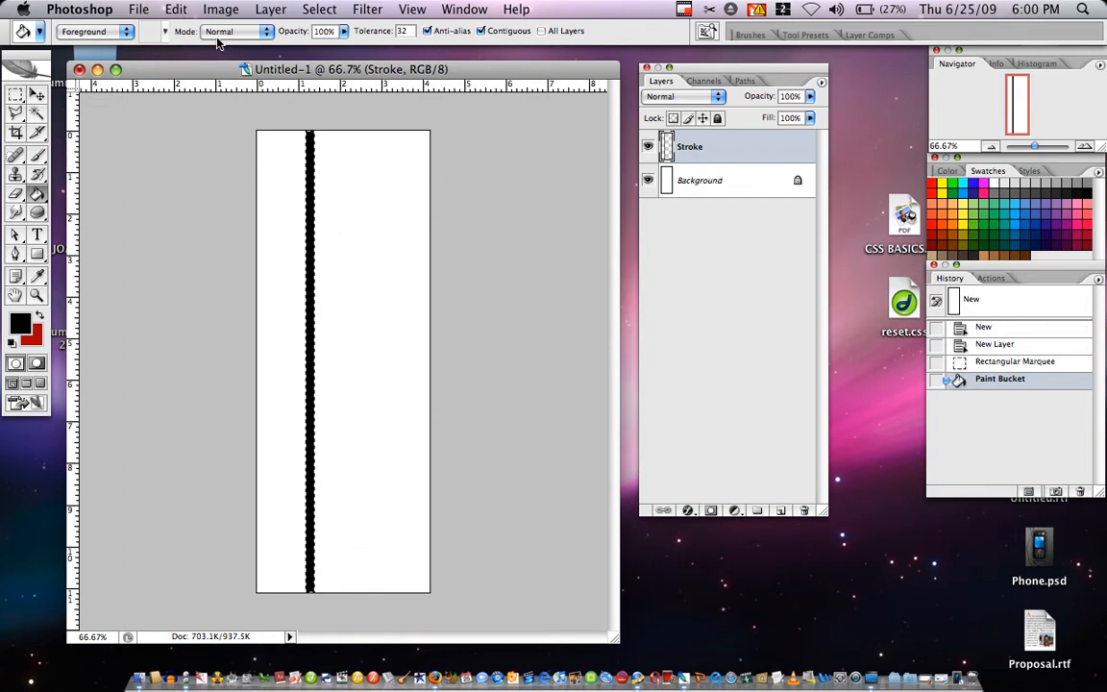
click(176, 9)
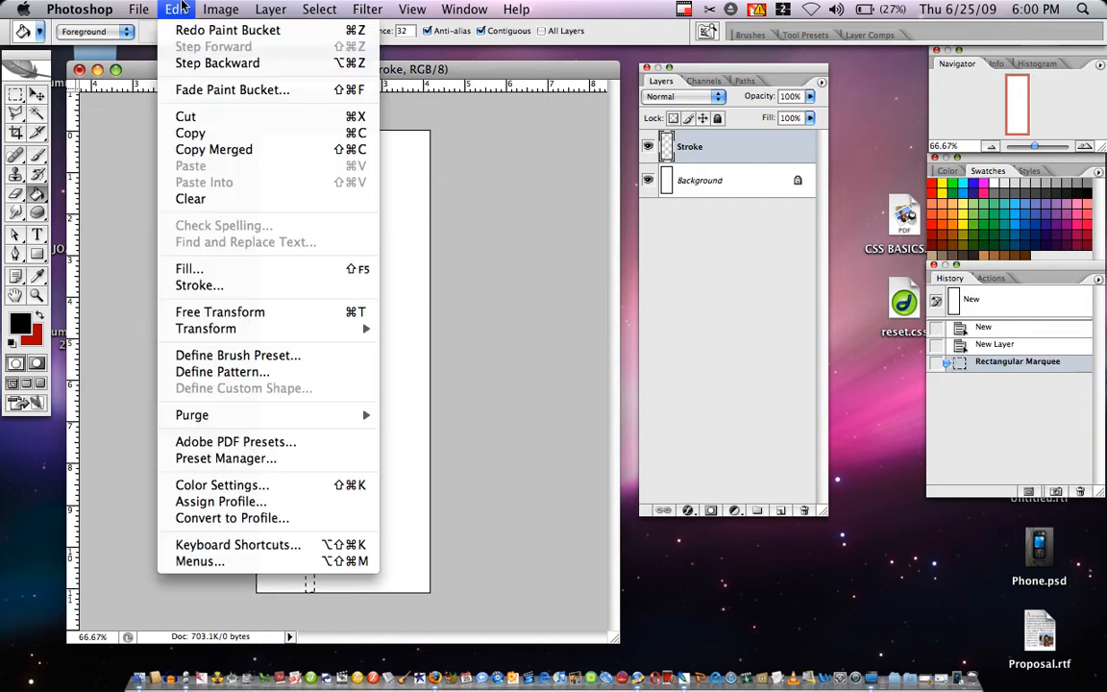
mouse_move(247, 269)
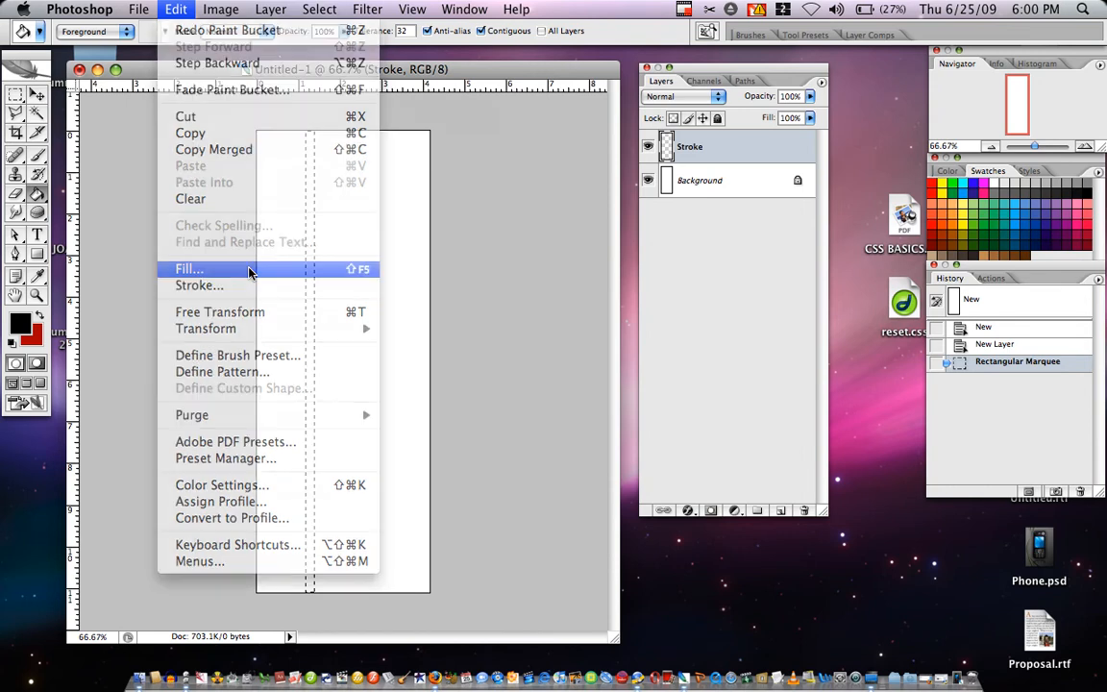
click(189, 268)
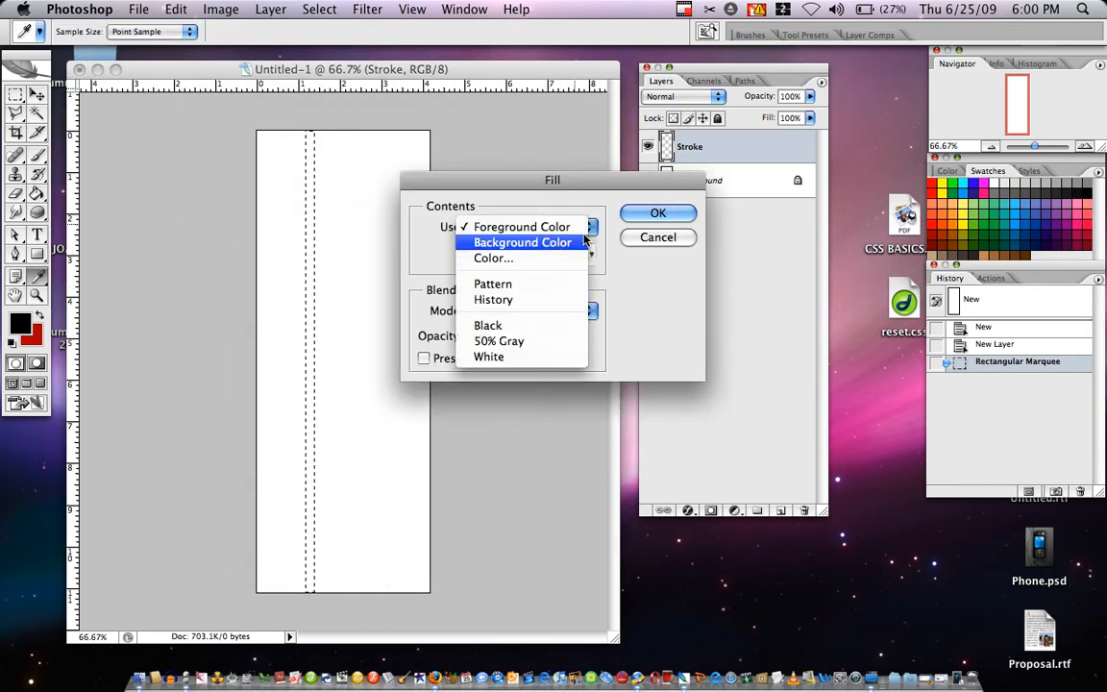
click(521, 226)
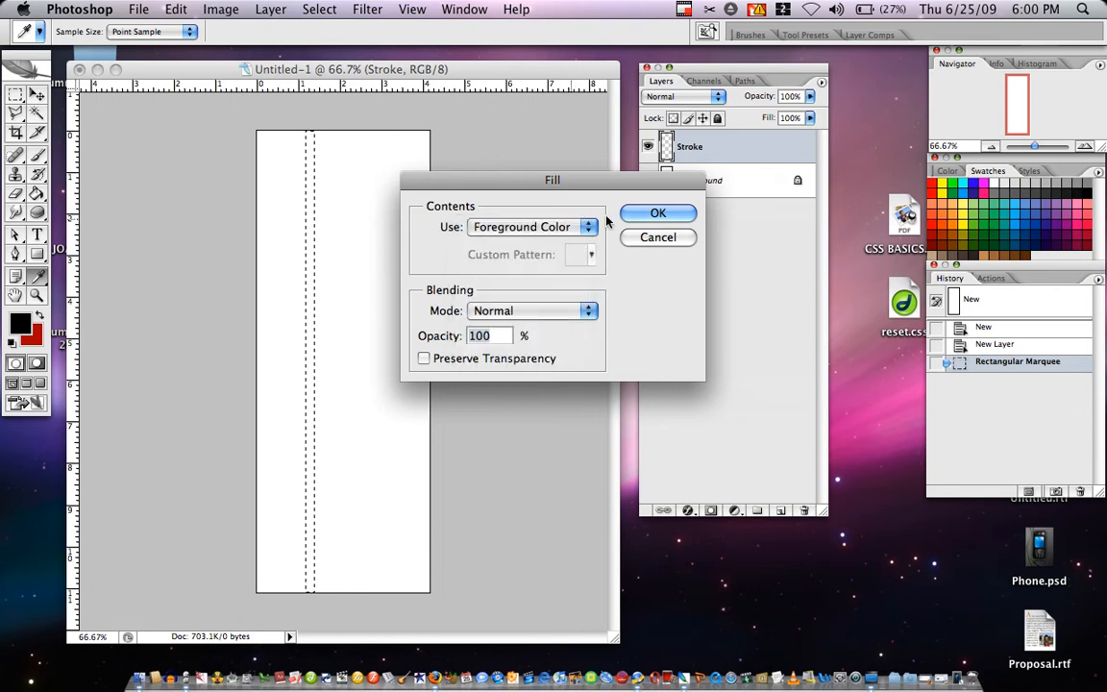
click(659, 213)
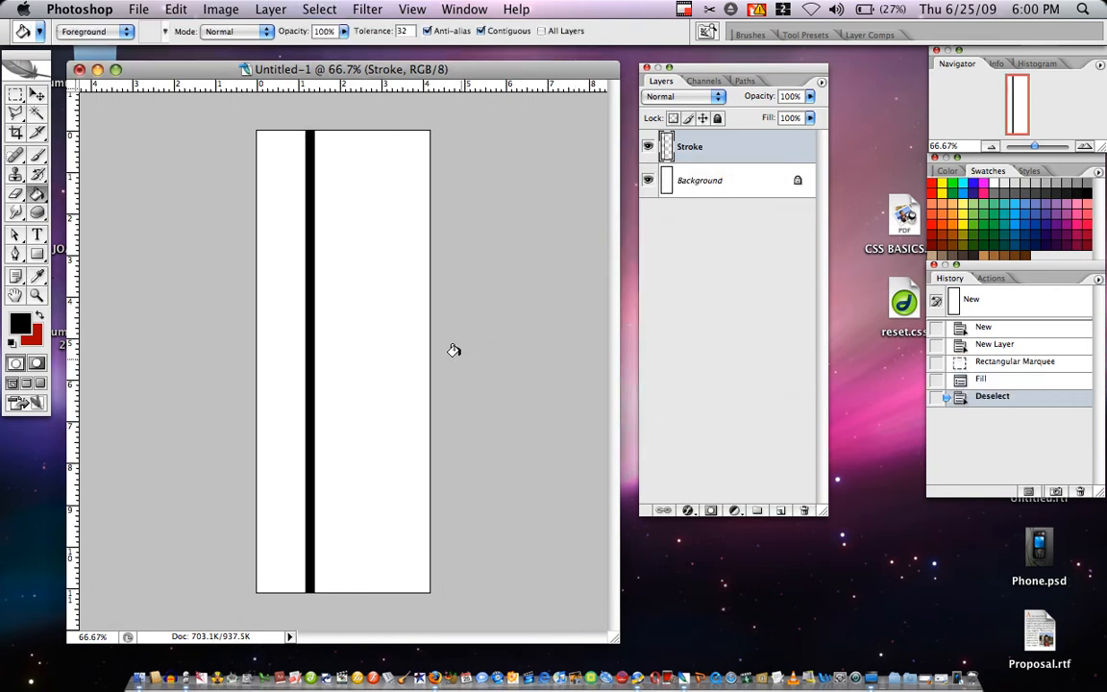
click(175, 8)
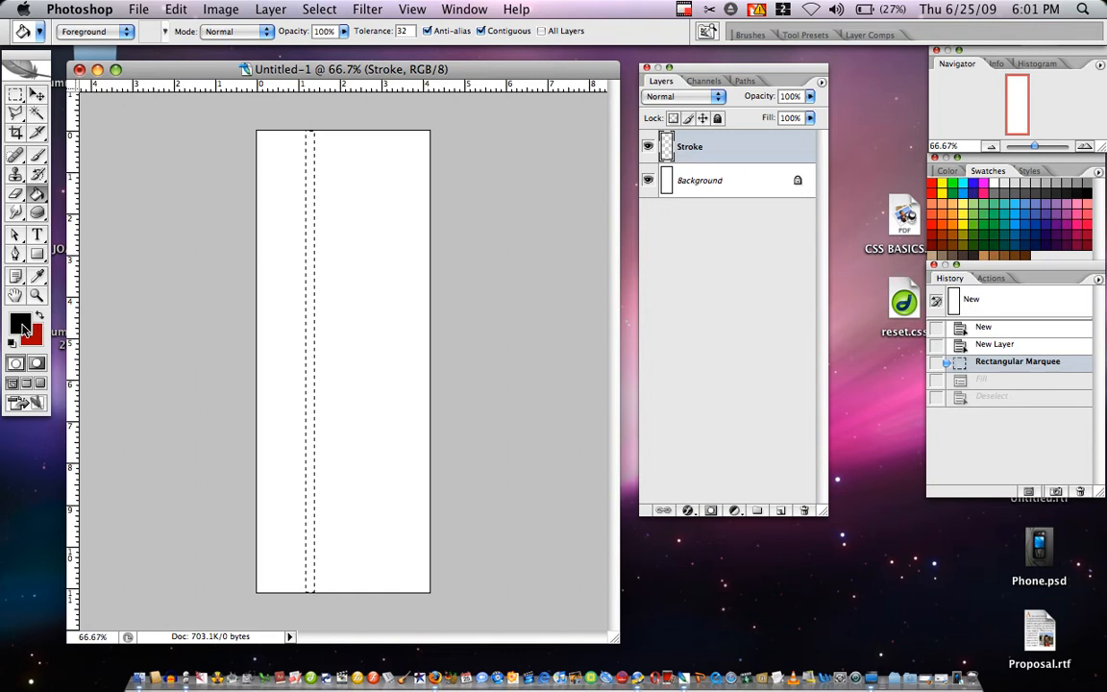
mouse_move(21, 327)
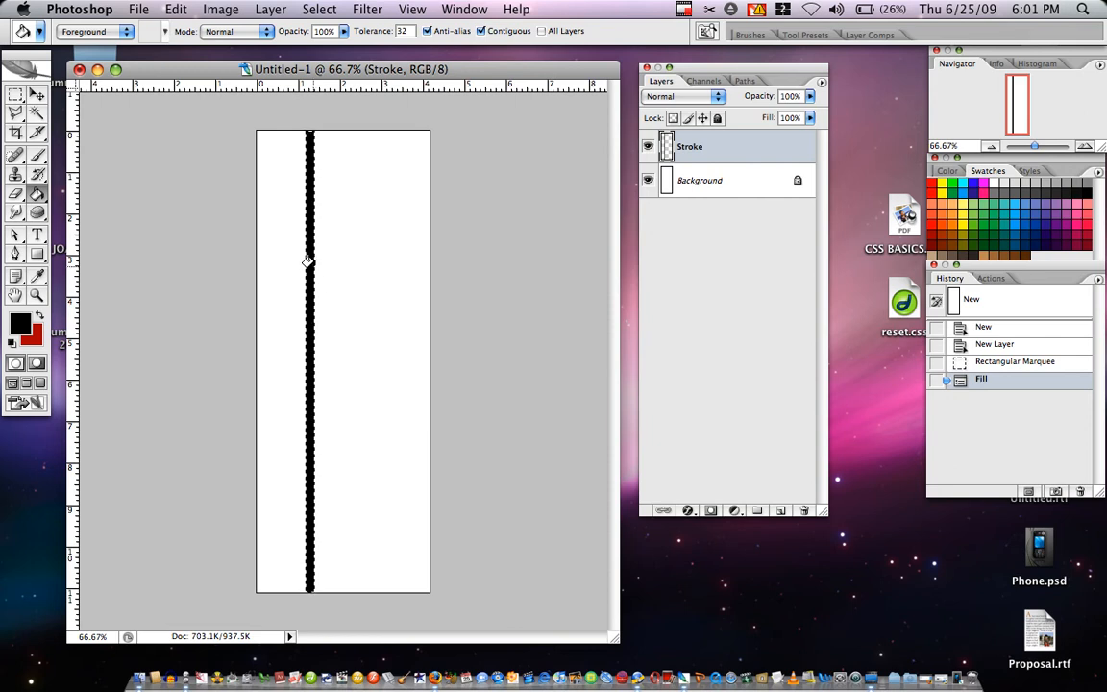
mouse_move(301, 332)
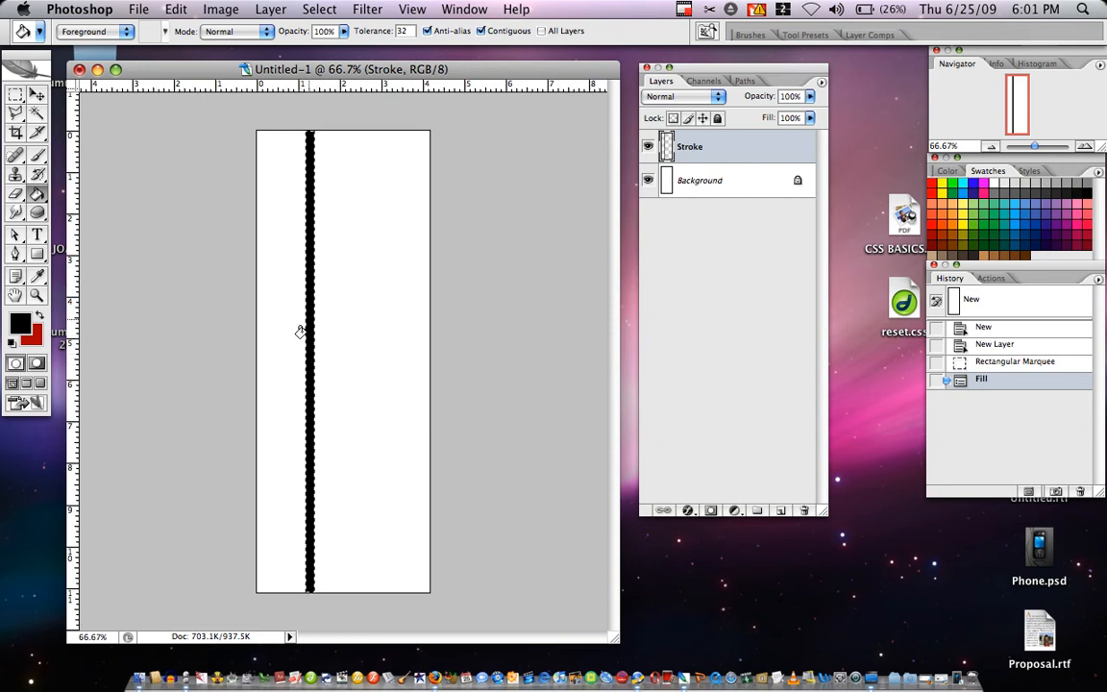
mouse_move(129, 318)
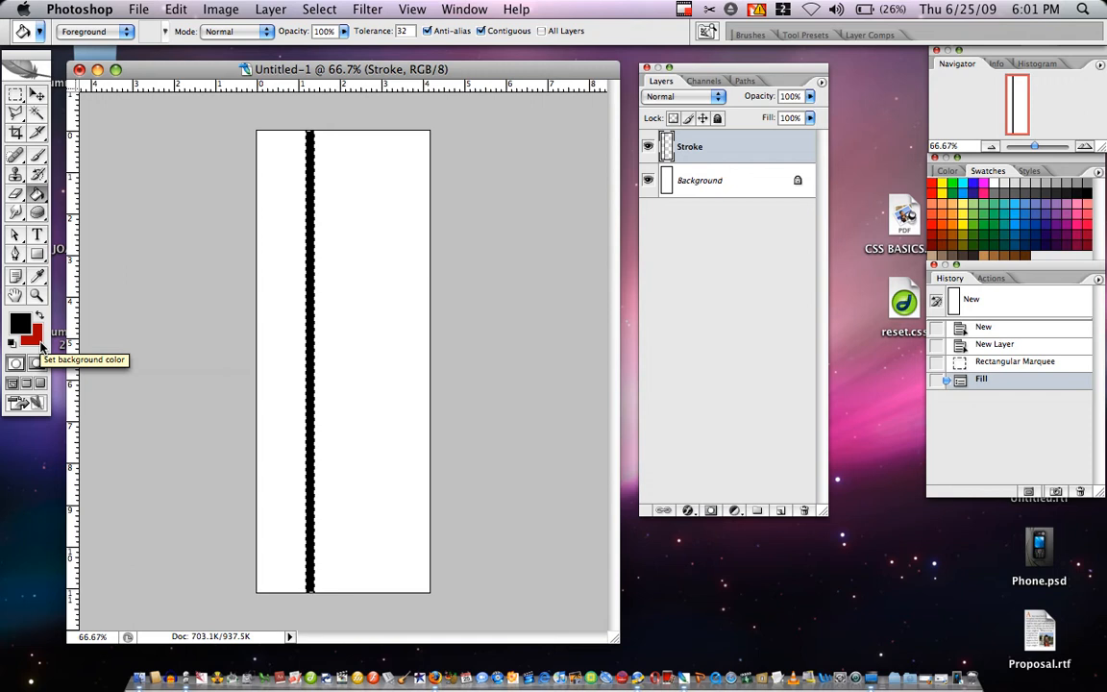
mouse_move(223, 269)
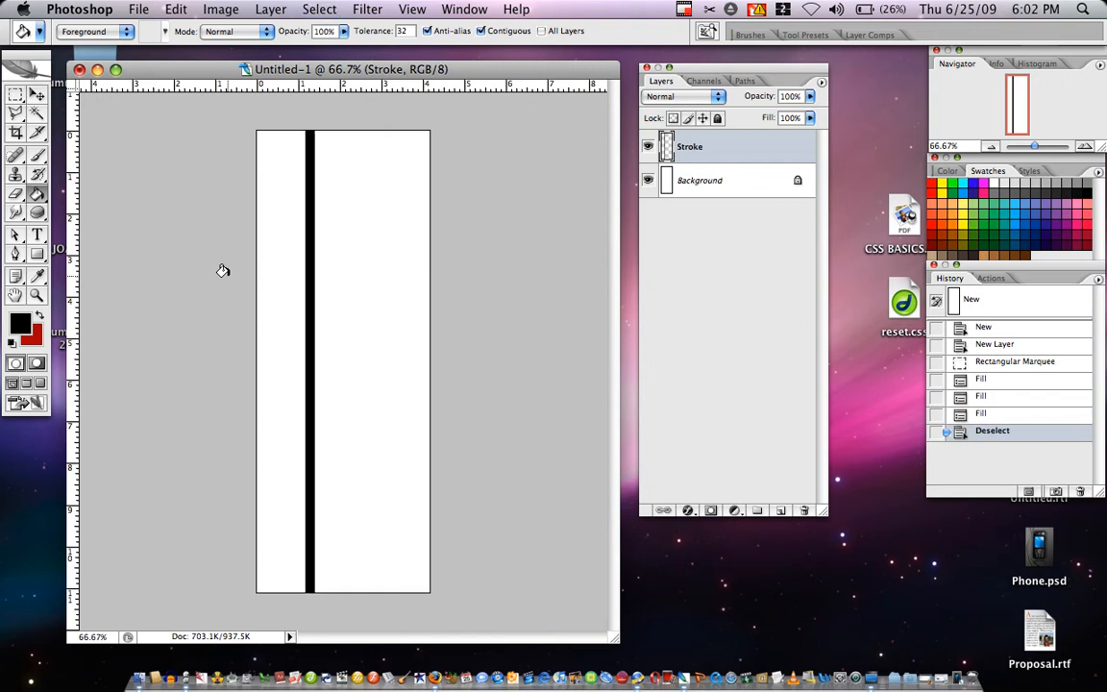
mouse_move(404, 557)
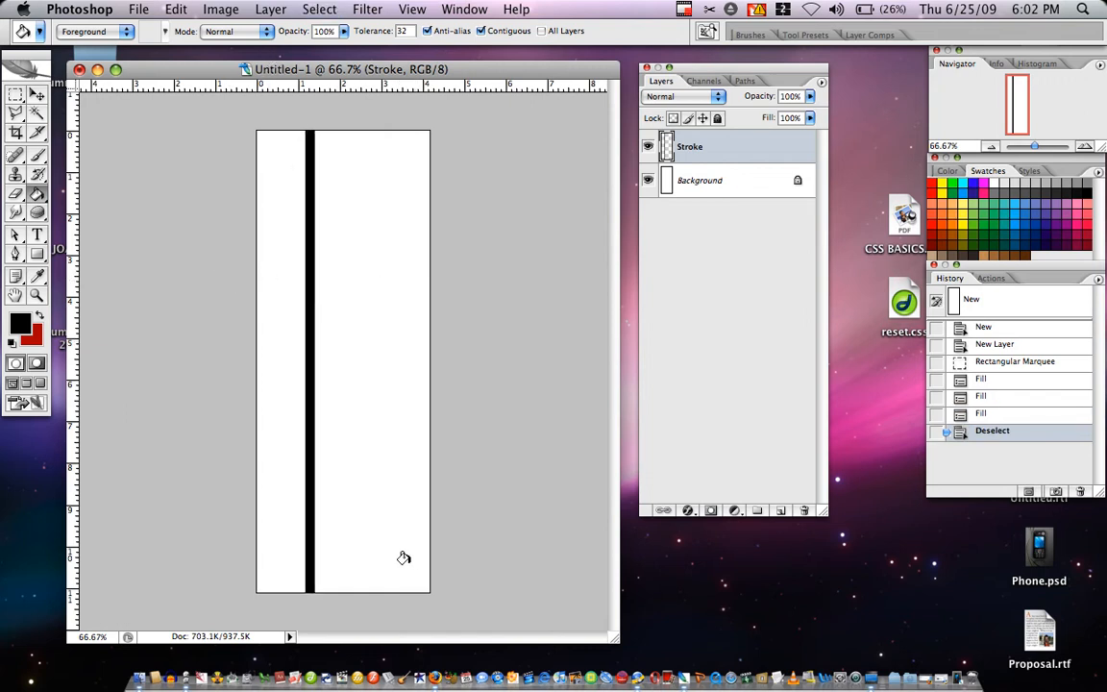
click(16, 95)
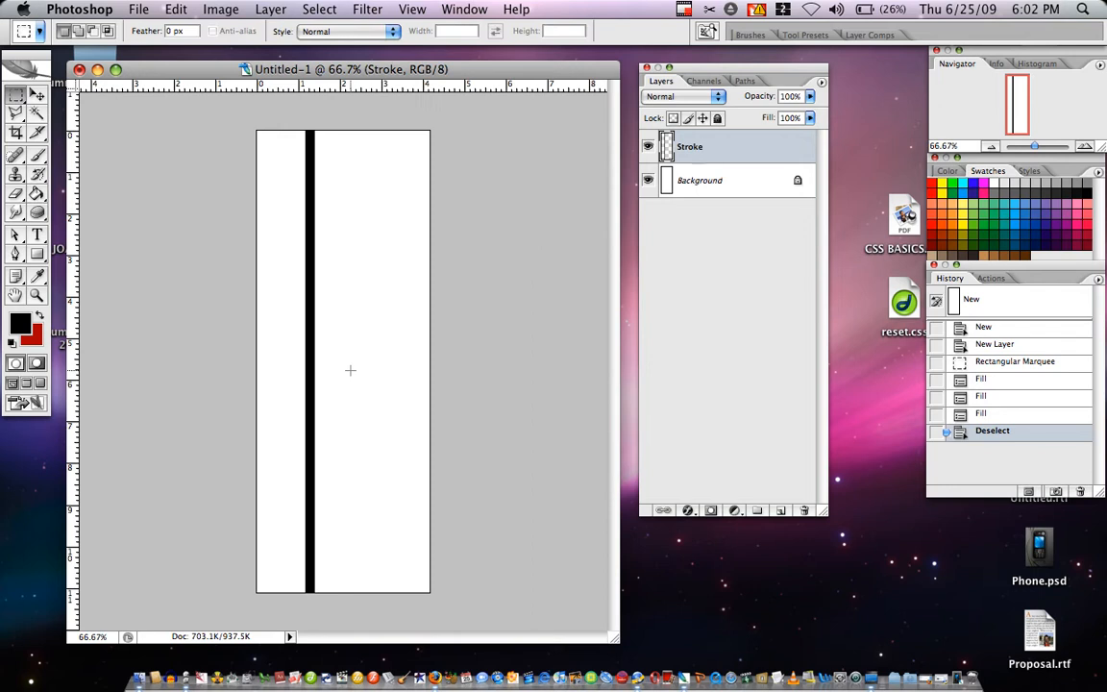
mouse_move(338, 176)
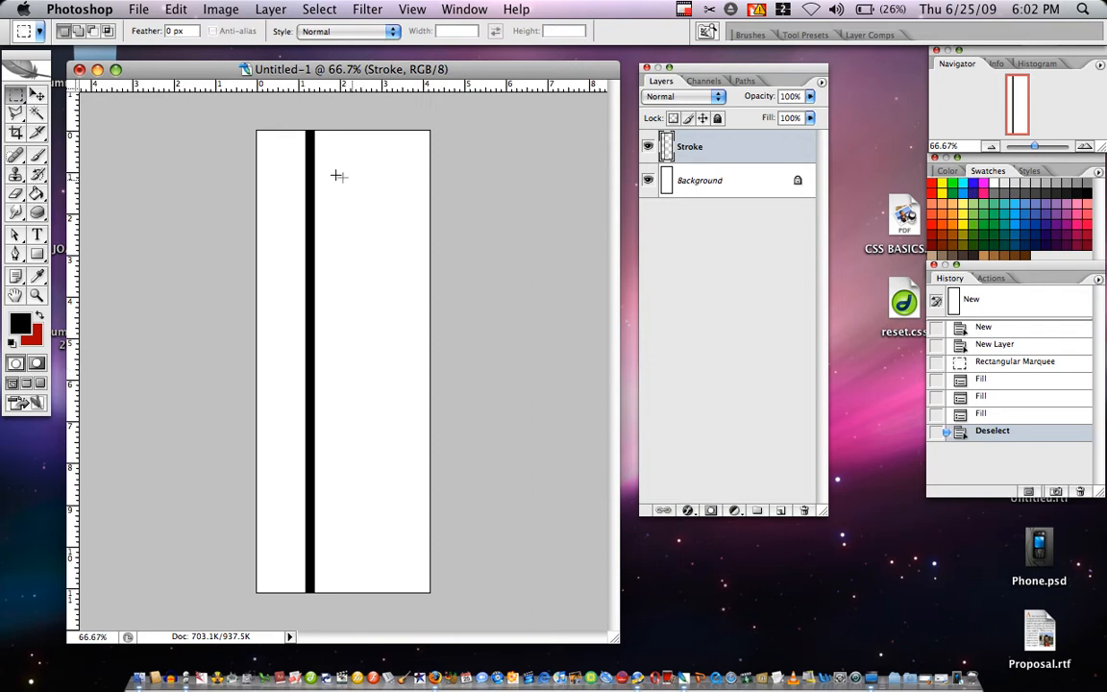
mouse_move(334, 110)
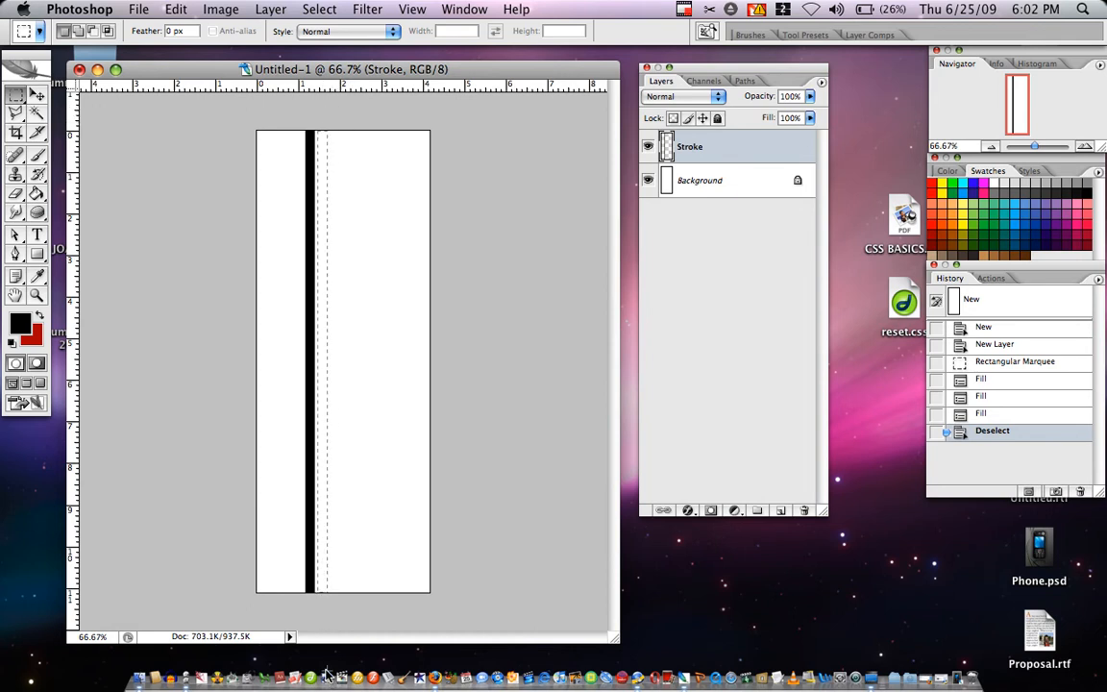
Step: Select another narrow full-height strip just right of the black bar
drag(317, 134, 317, 591)
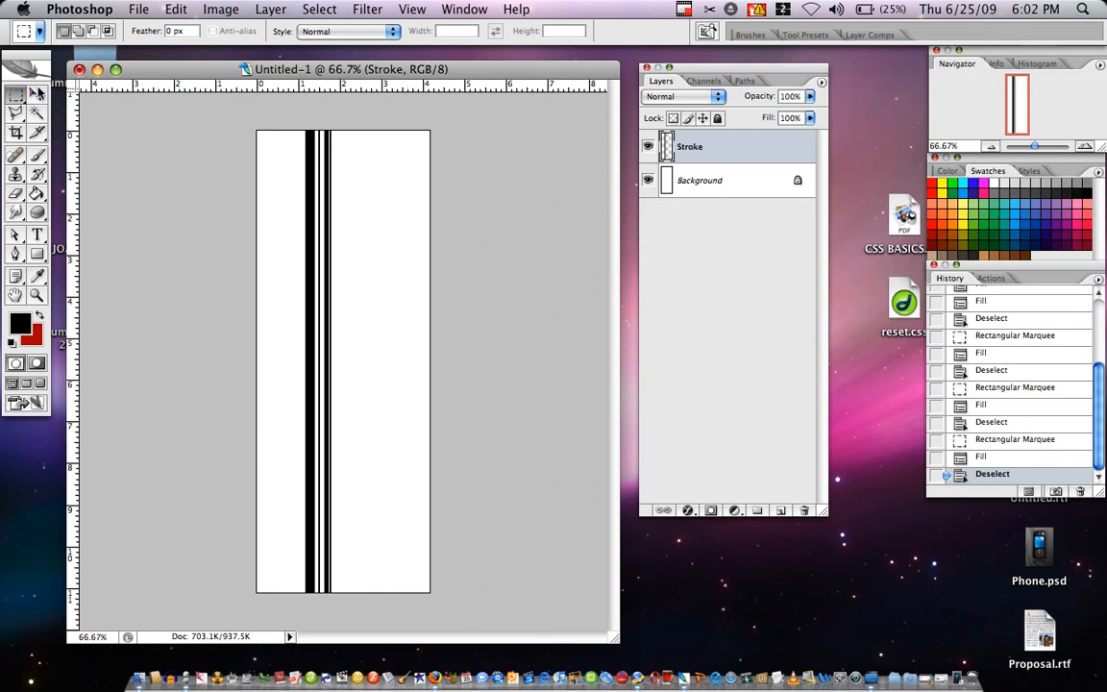
mouse_move(36, 93)
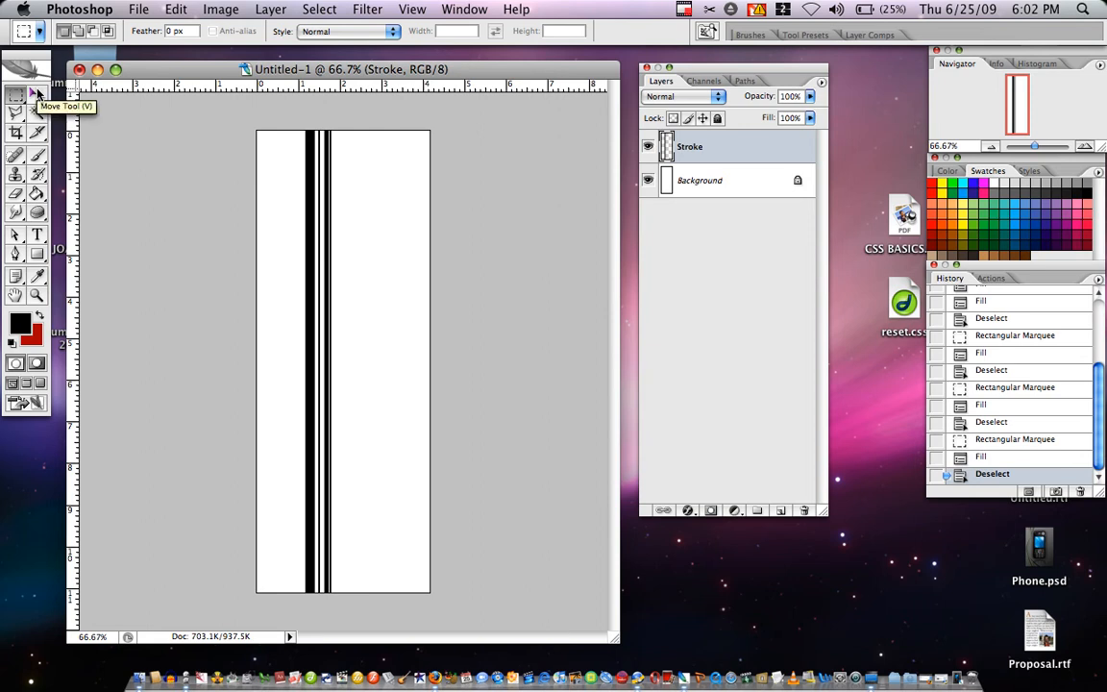
Step: Switch to the Move Tool to shift the black lines rightward
click(15, 94)
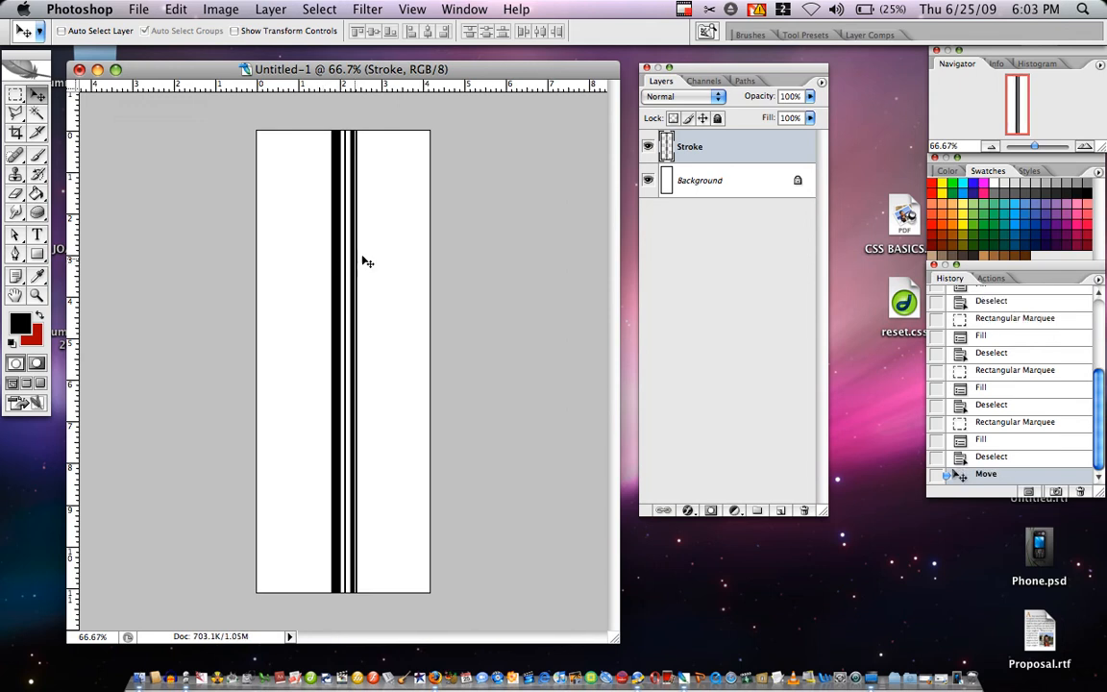
mouse_move(370, 134)
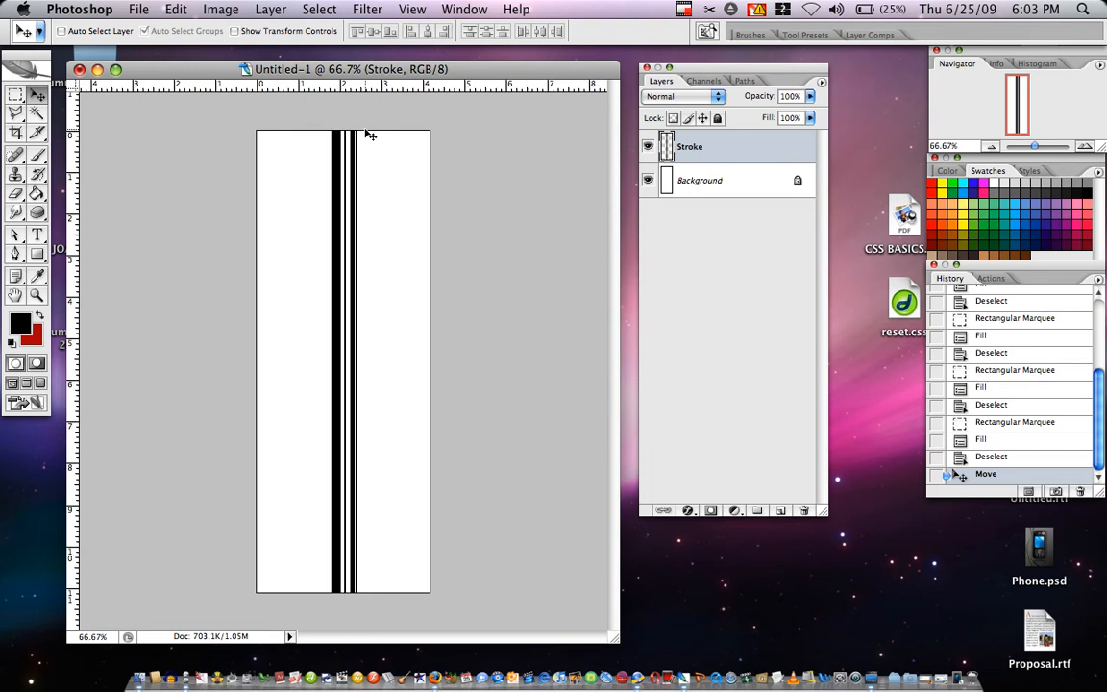
mouse_move(327, 418)
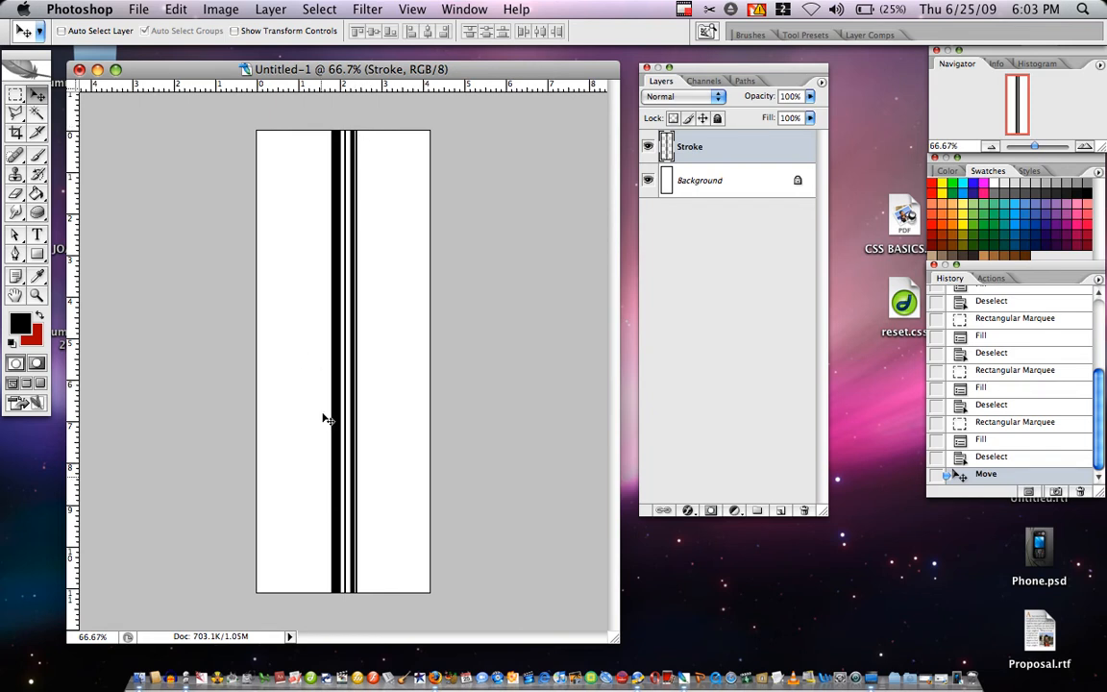
Step: Start an Edit > Transform > Warp on the Stroke layer's black lines
click(176, 8)
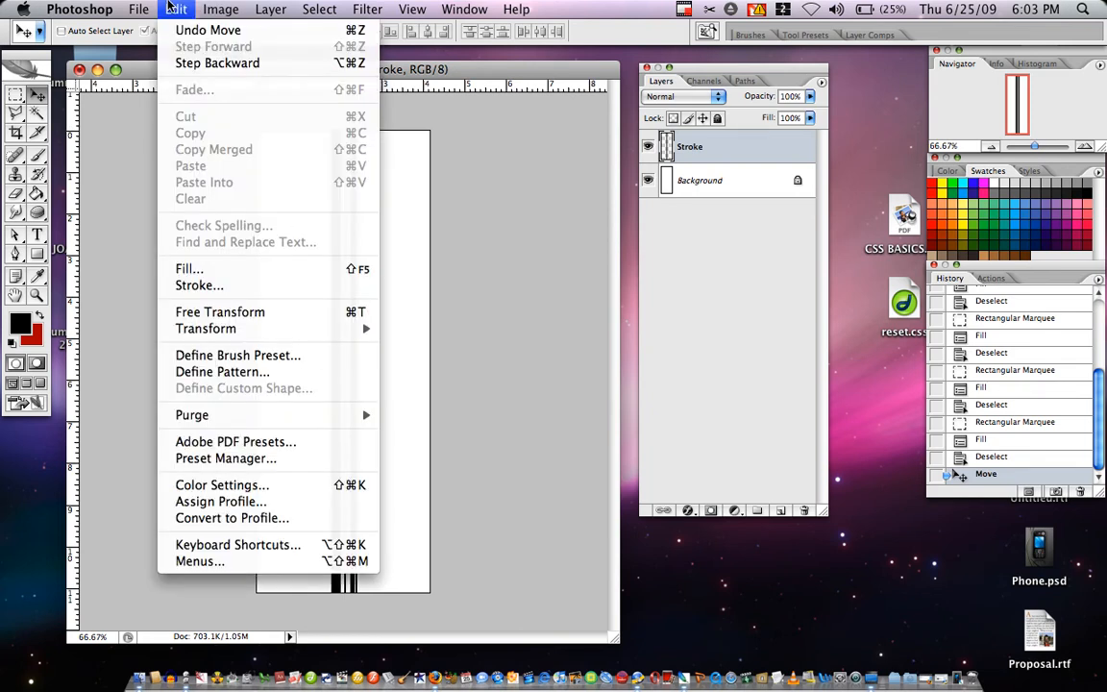
mouse_move(205, 329)
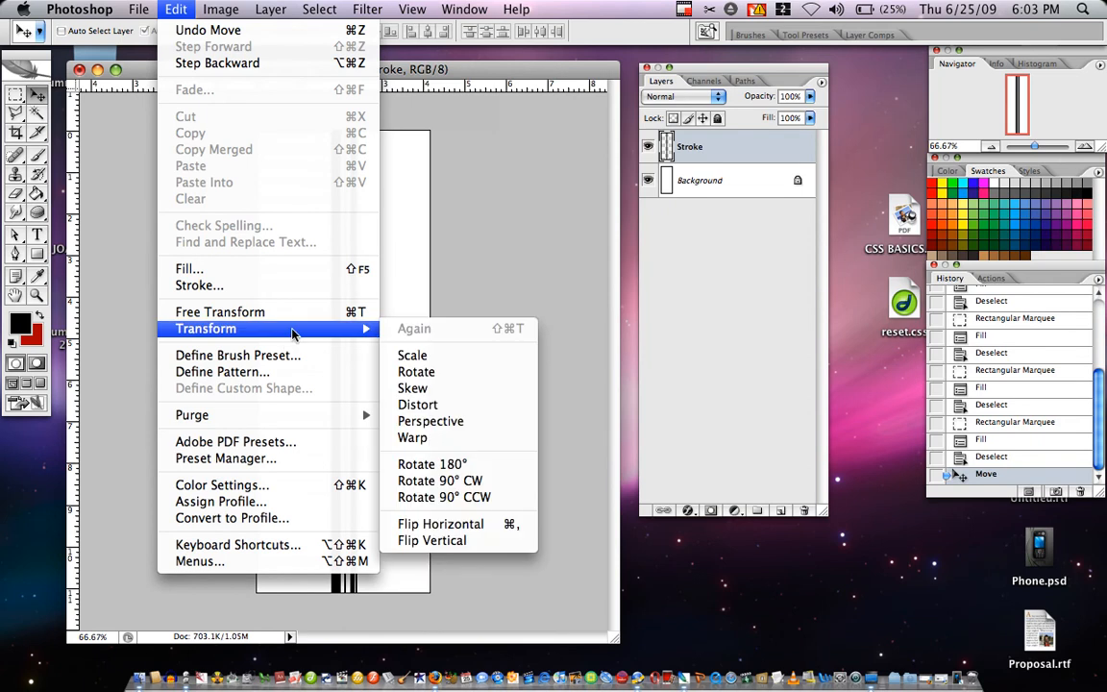
click(412, 437)
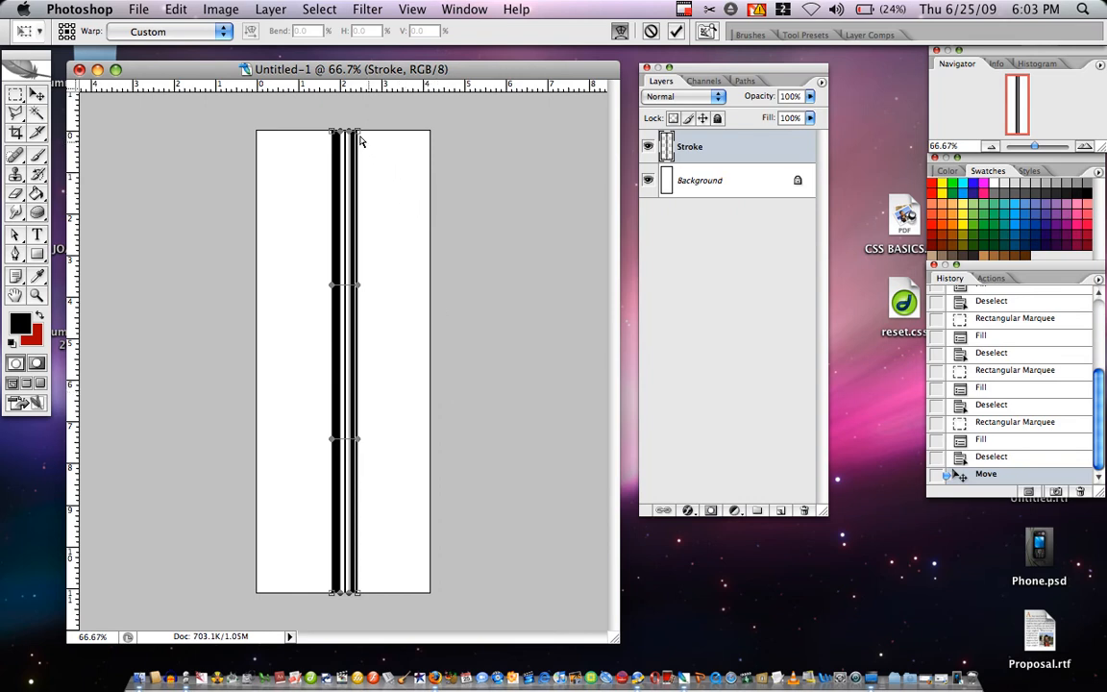
mouse_move(337, 314)
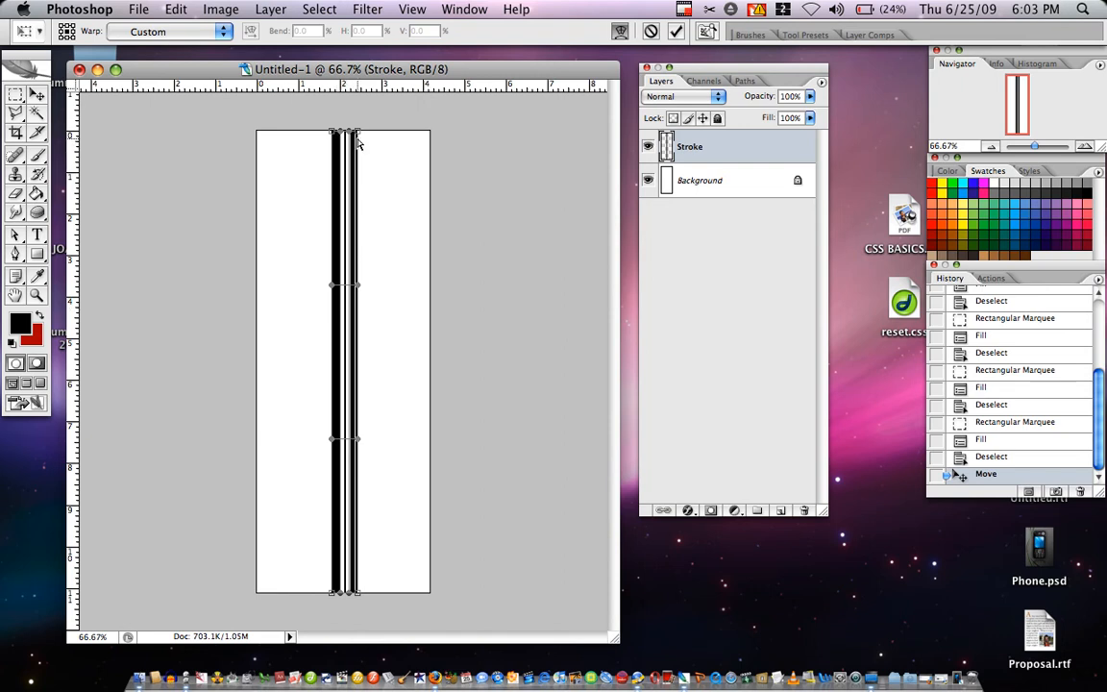
mouse_move(358, 141)
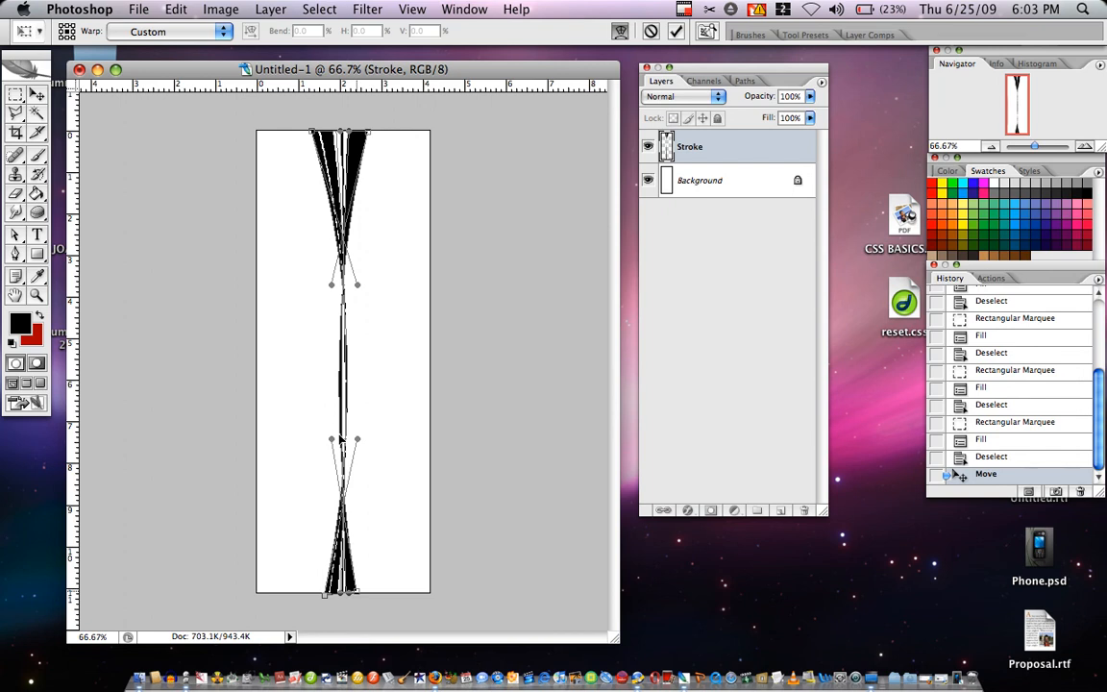
mouse_move(330, 445)
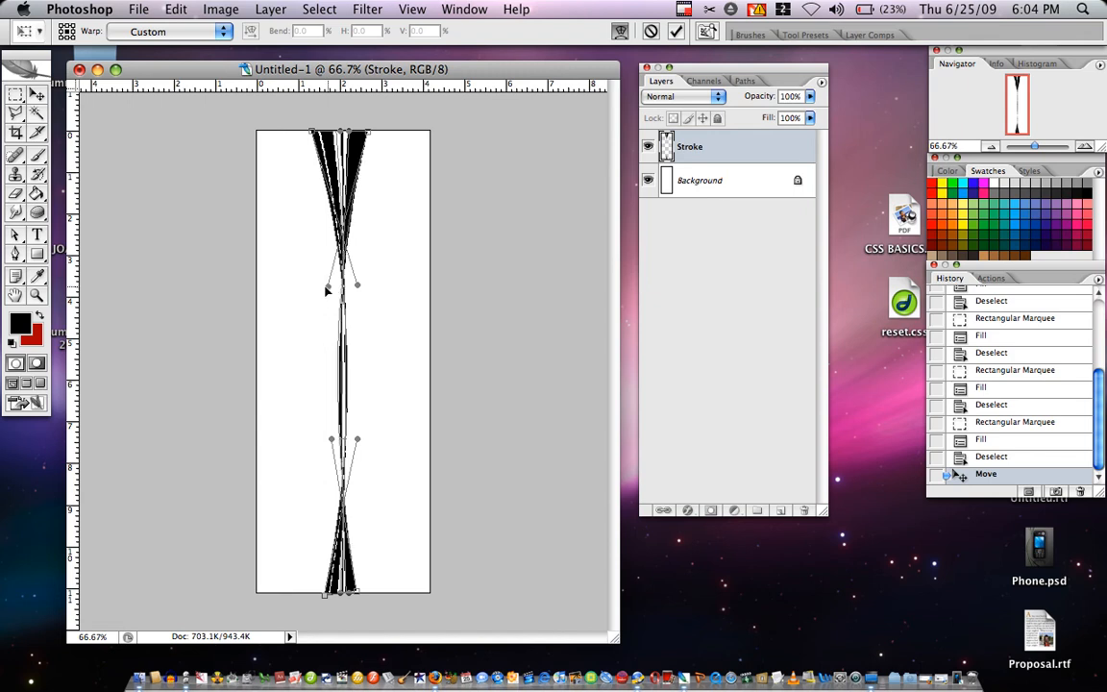
Step: Bulge the upper lines left, curve the lower part right, and commit the warp
drag(357, 283, 281, 288)
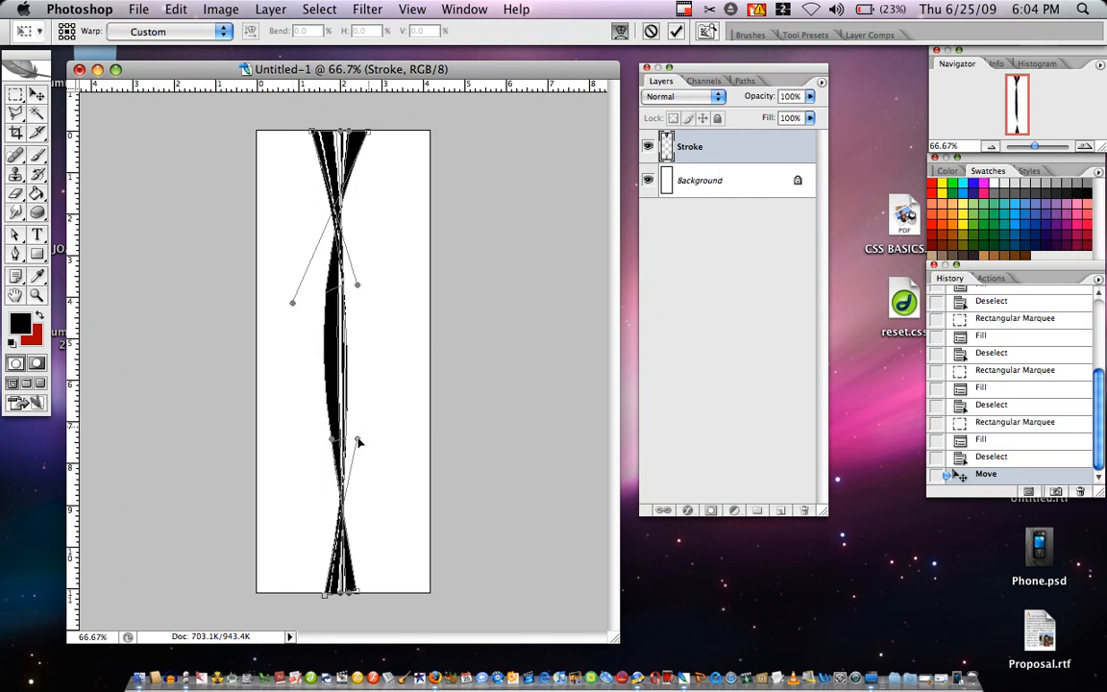
drag(358, 442, 391, 429)
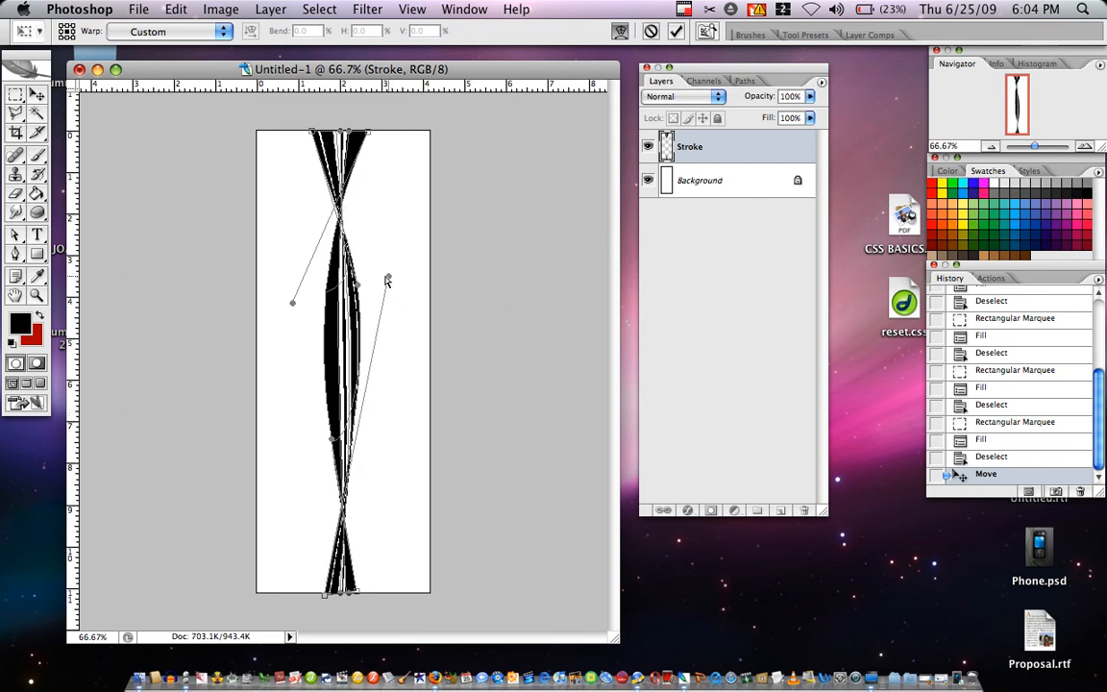
drag(388, 278, 360, 282)
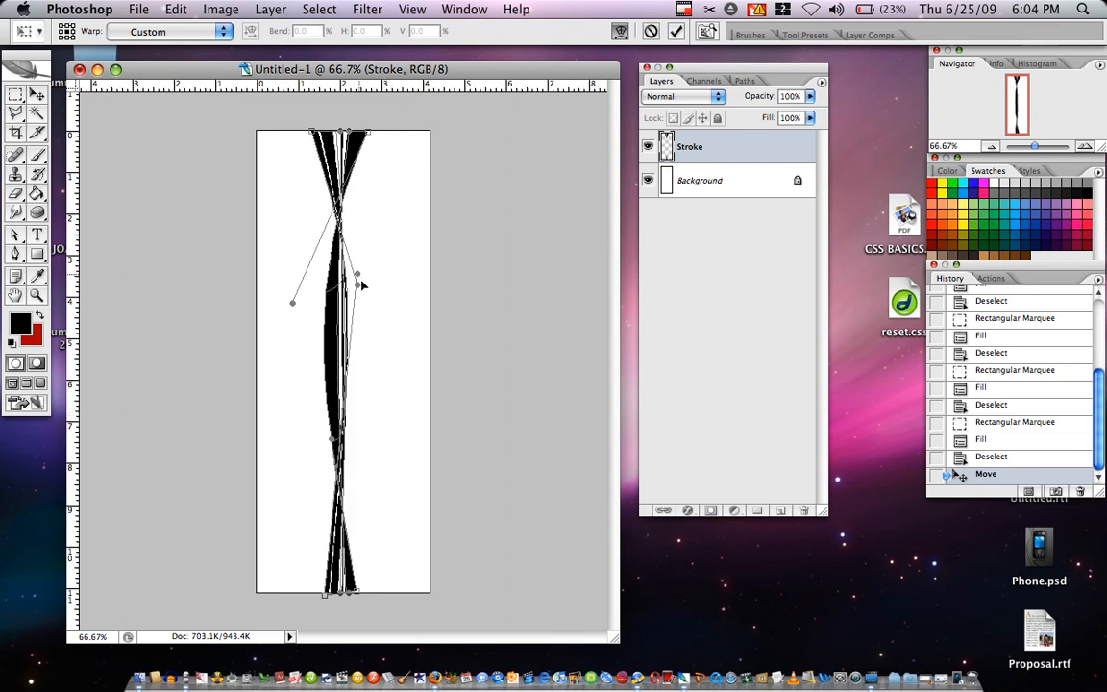
drag(363, 278, 412, 294)
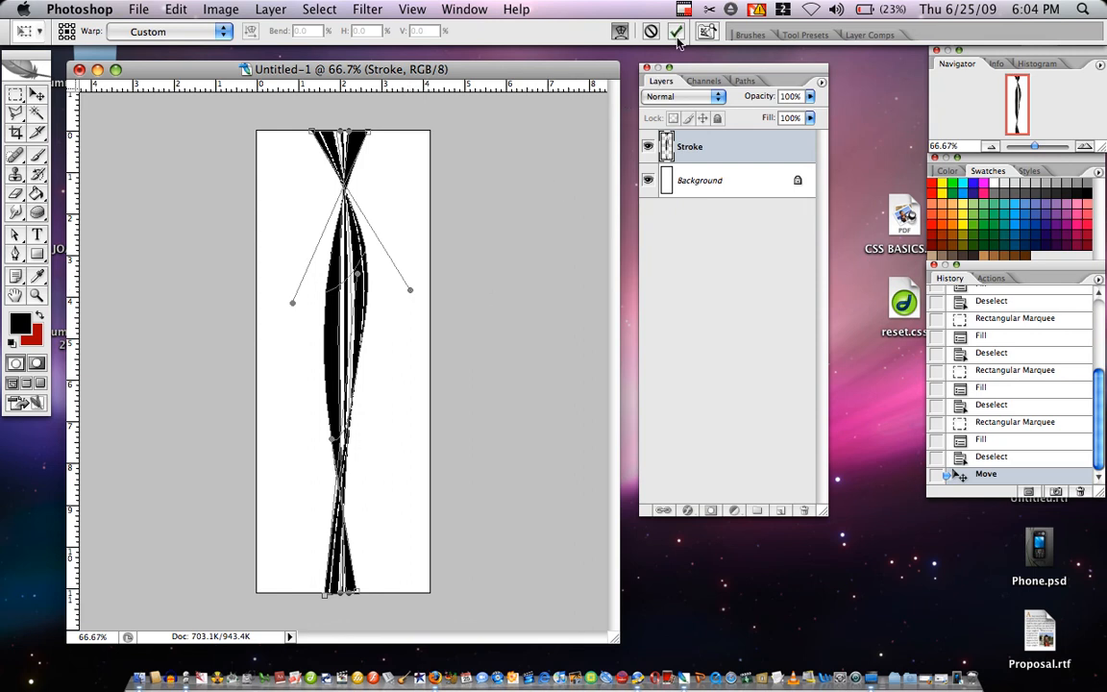
mouse_move(677, 31)
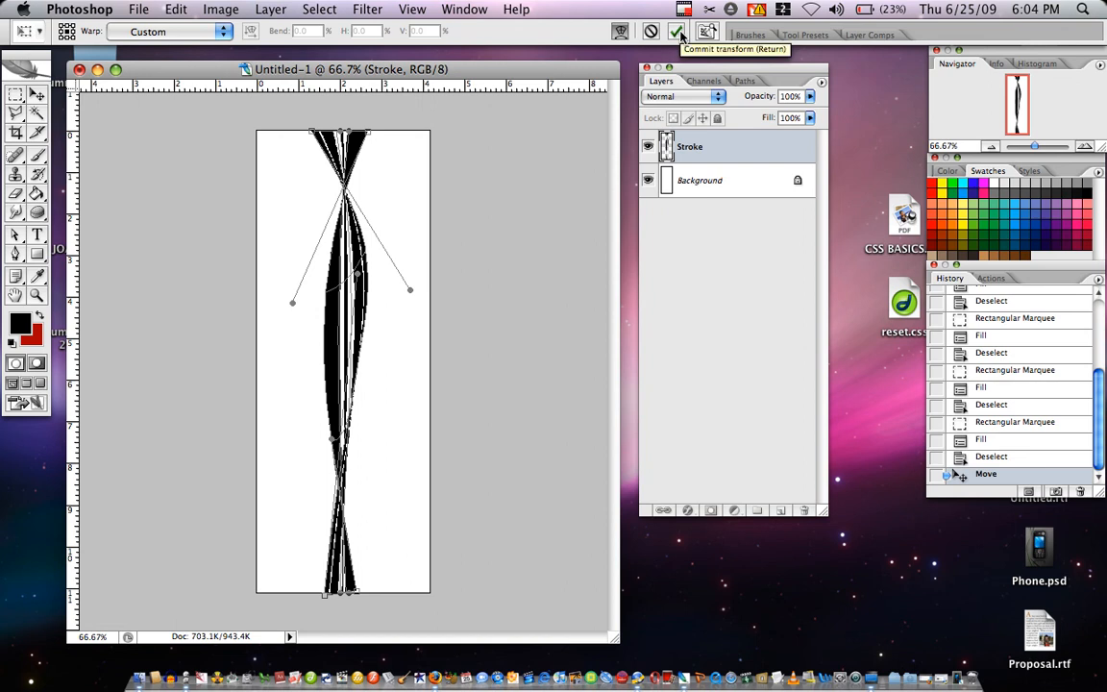
click(678, 31)
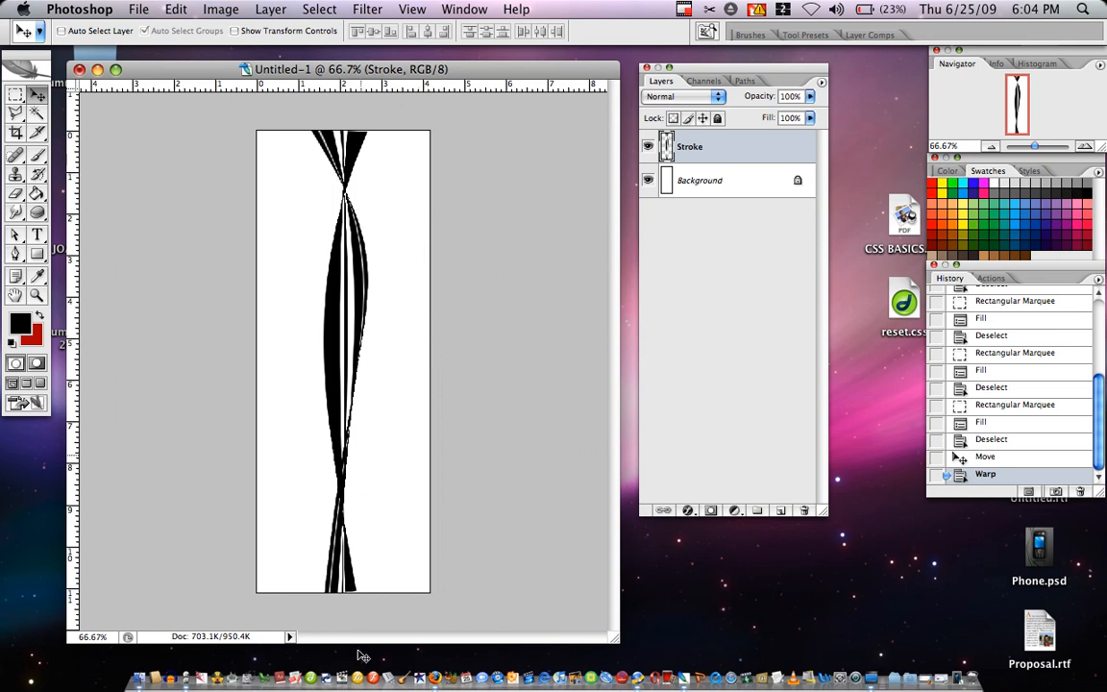
mouse_move(363, 267)
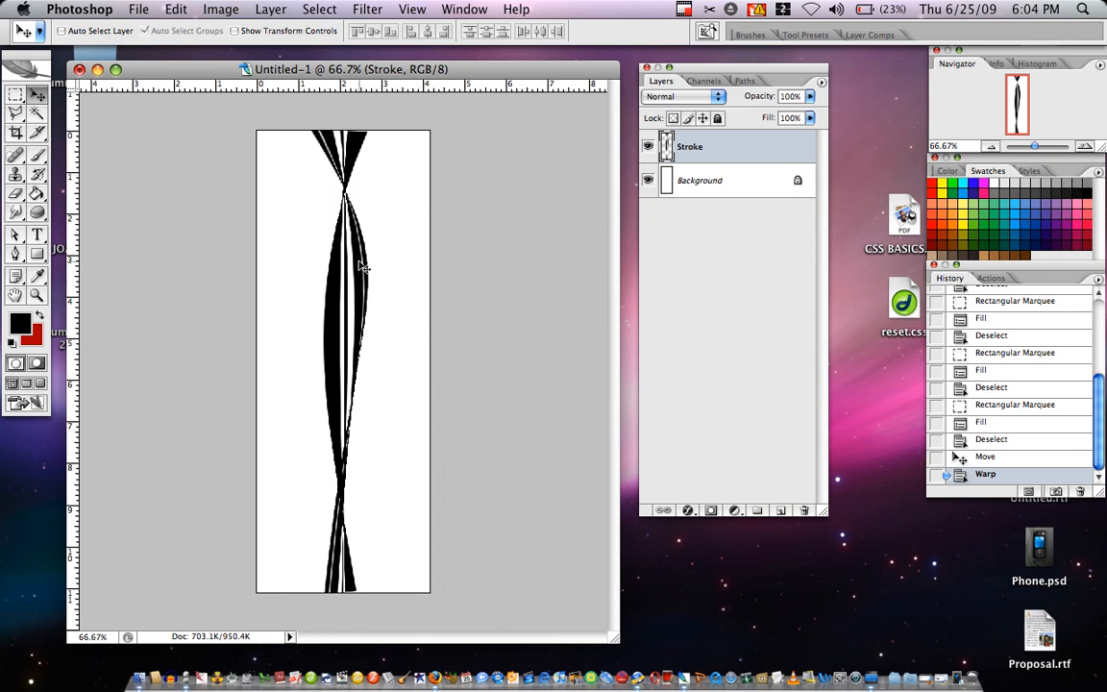
mouse_move(413, 217)
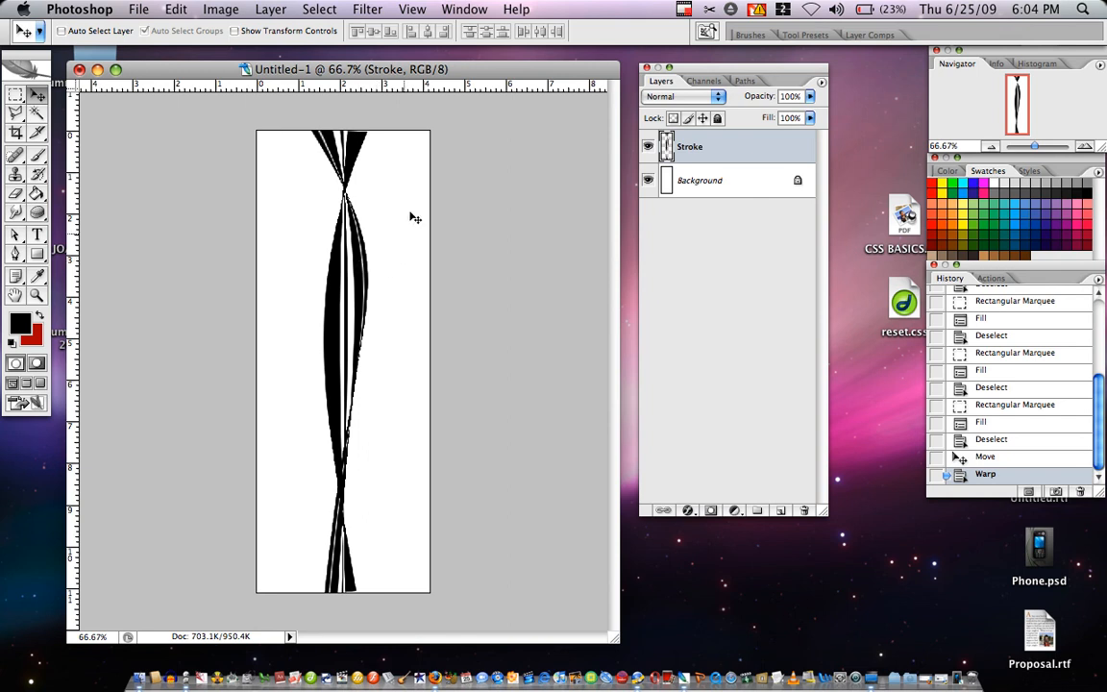
mouse_move(424, 179)
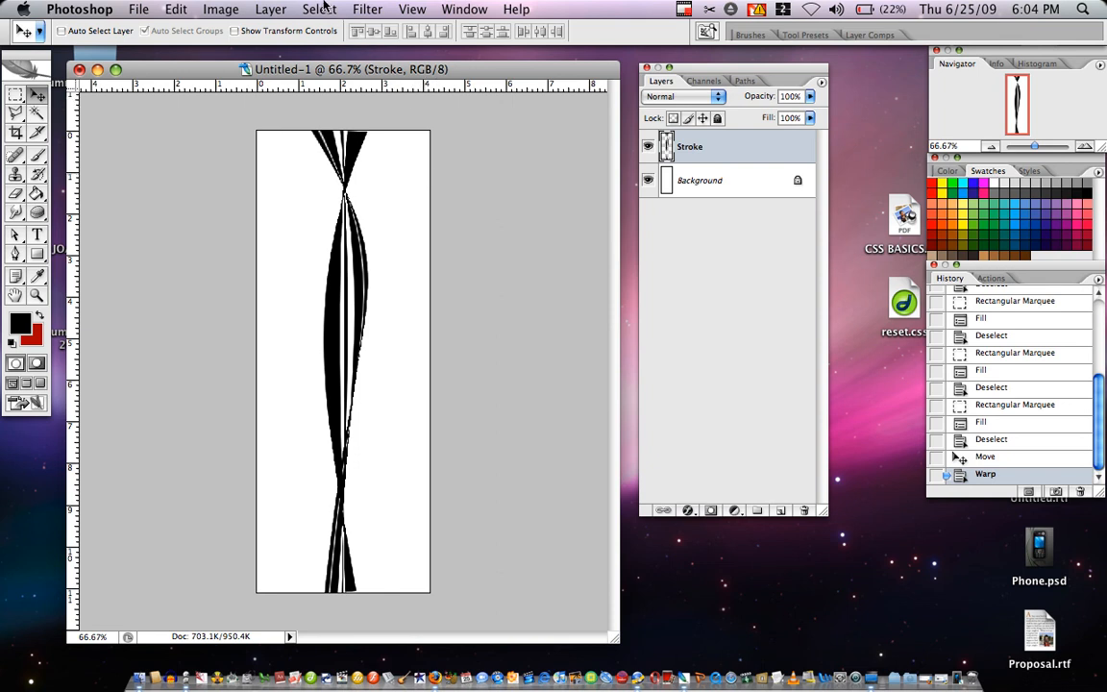
Step: Show the Distort submenu under the Filter menu
click(366, 8)
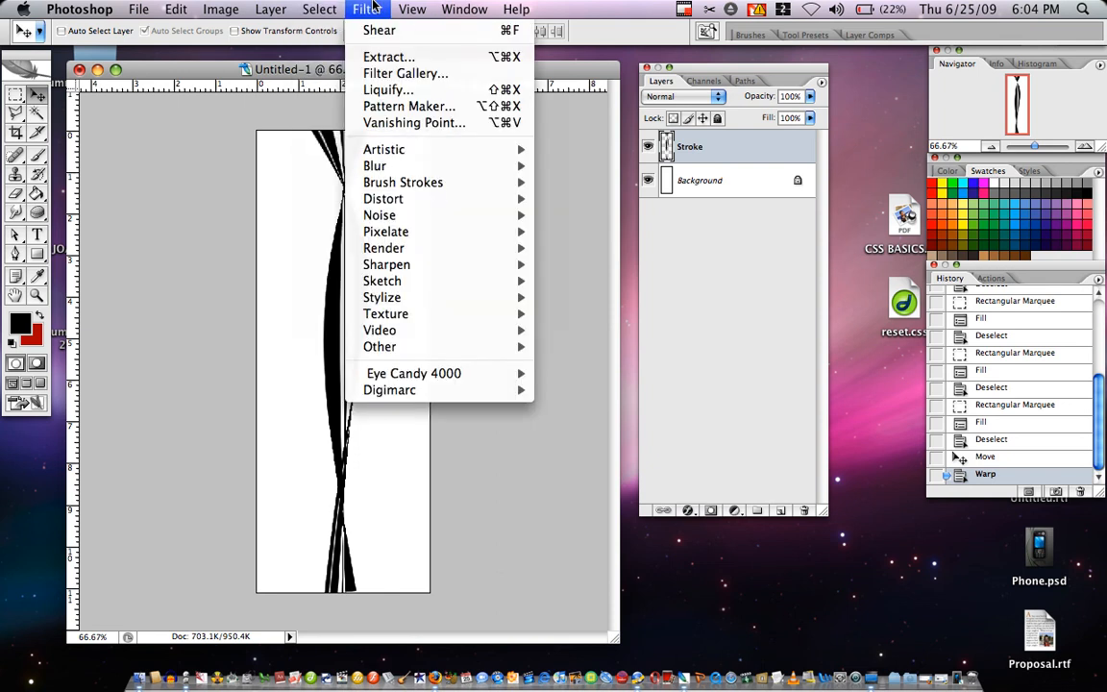
mouse_move(383, 199)
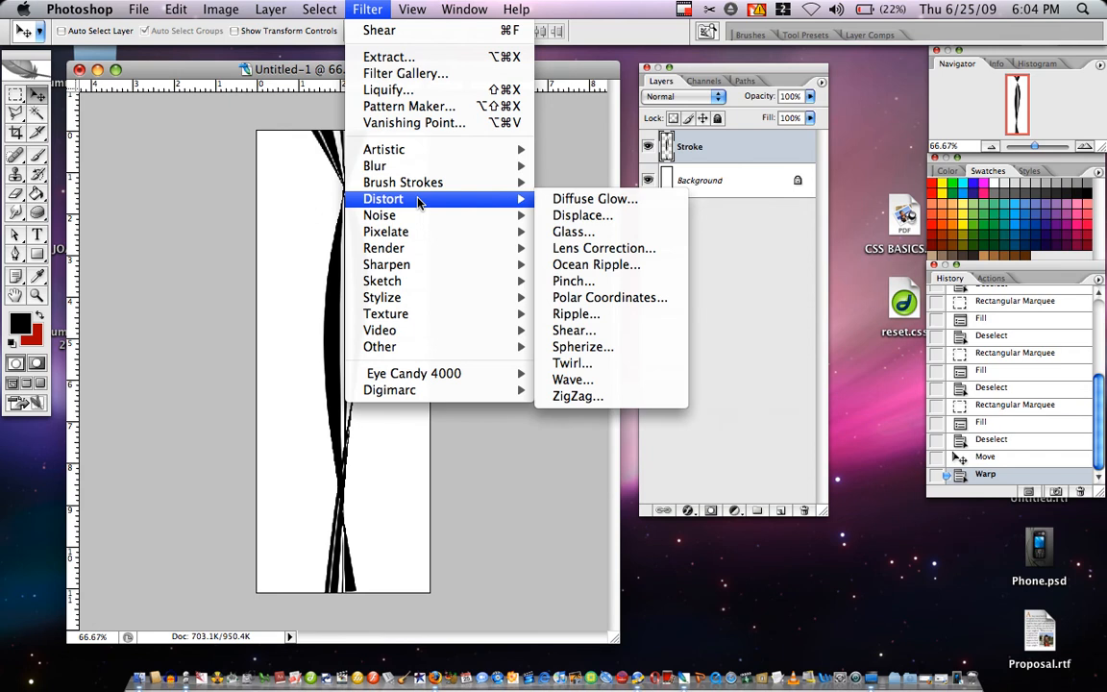
click(571, 330)
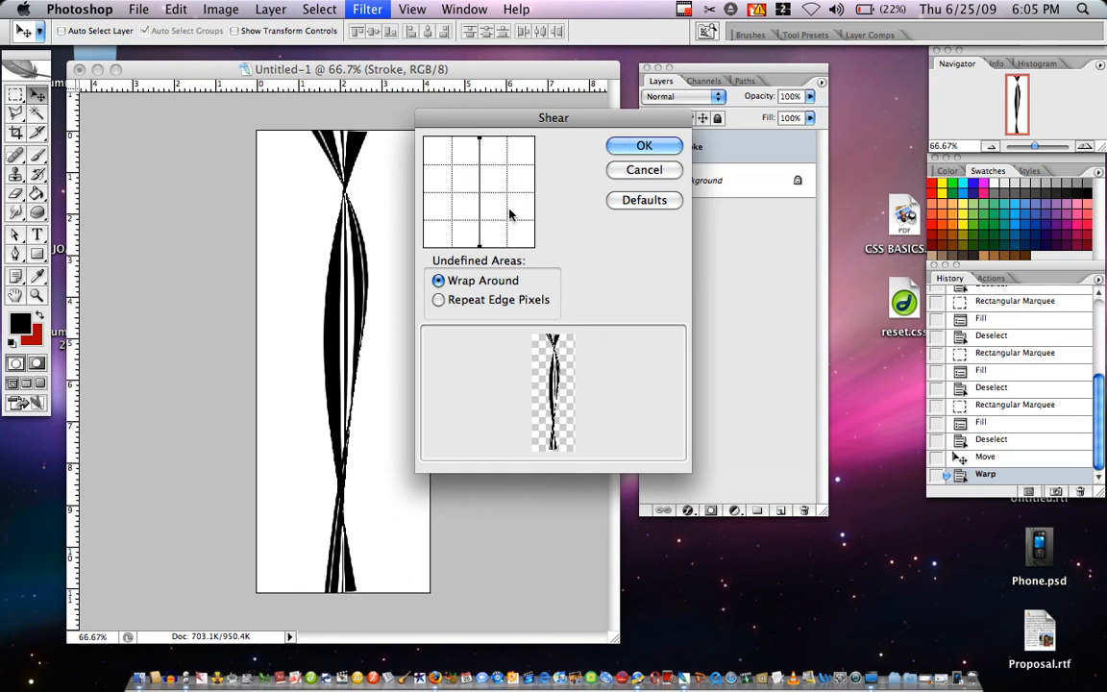
mouse_move(494, 206)
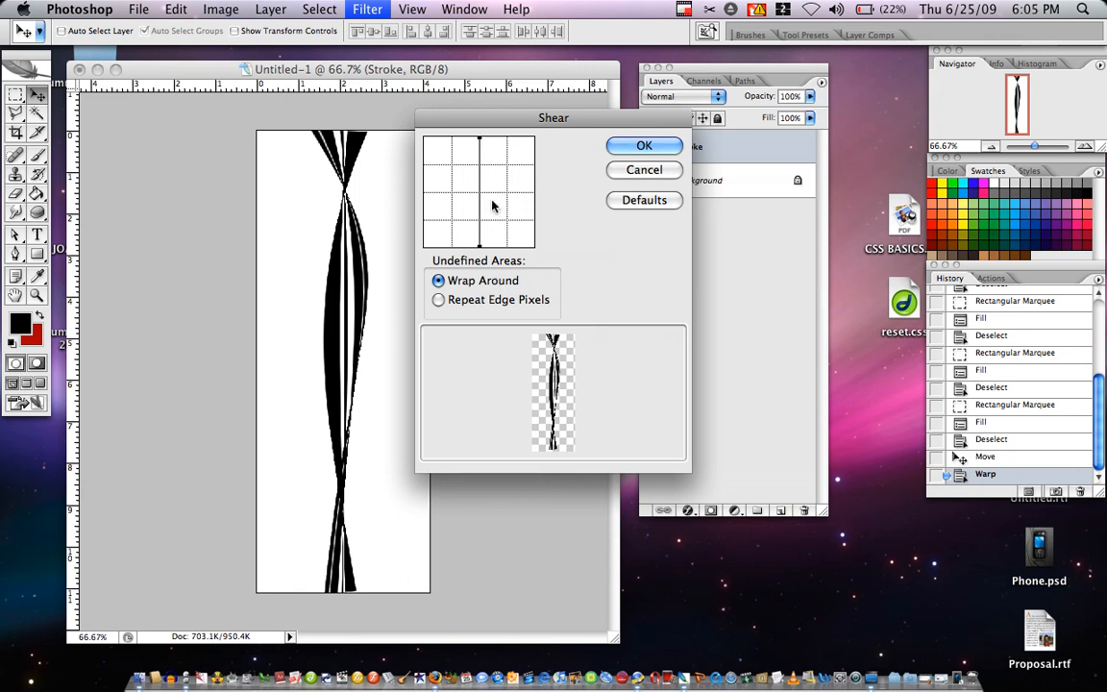
mouse_move(474, 189)
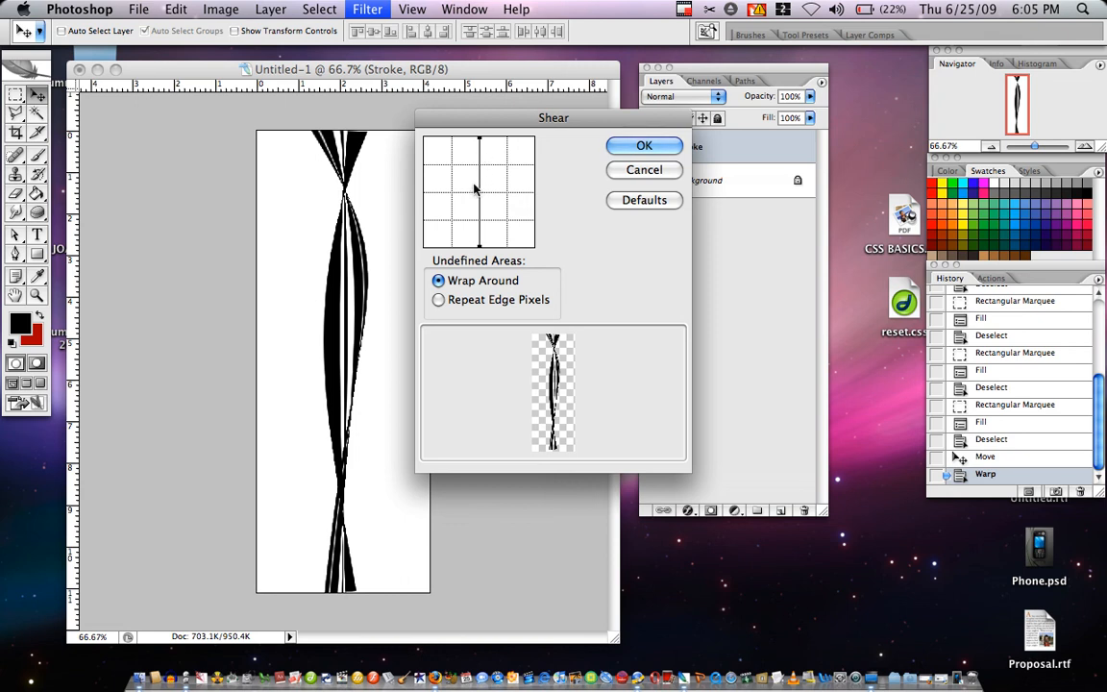
mouse_move(480, 171)
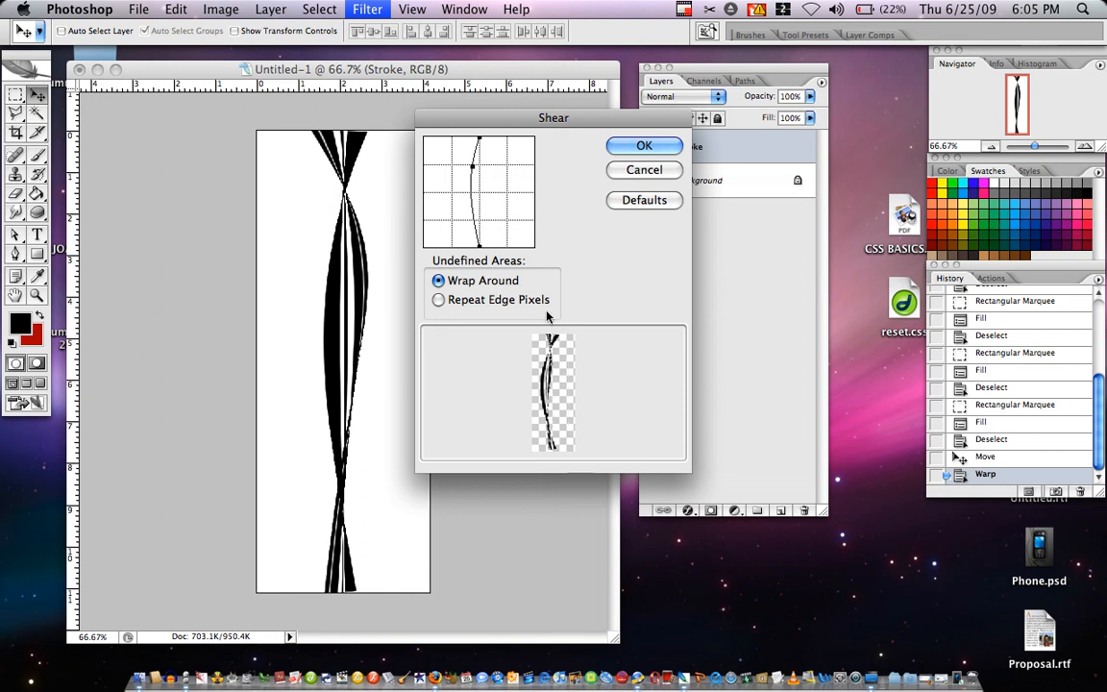
mouse_move(519, 249)
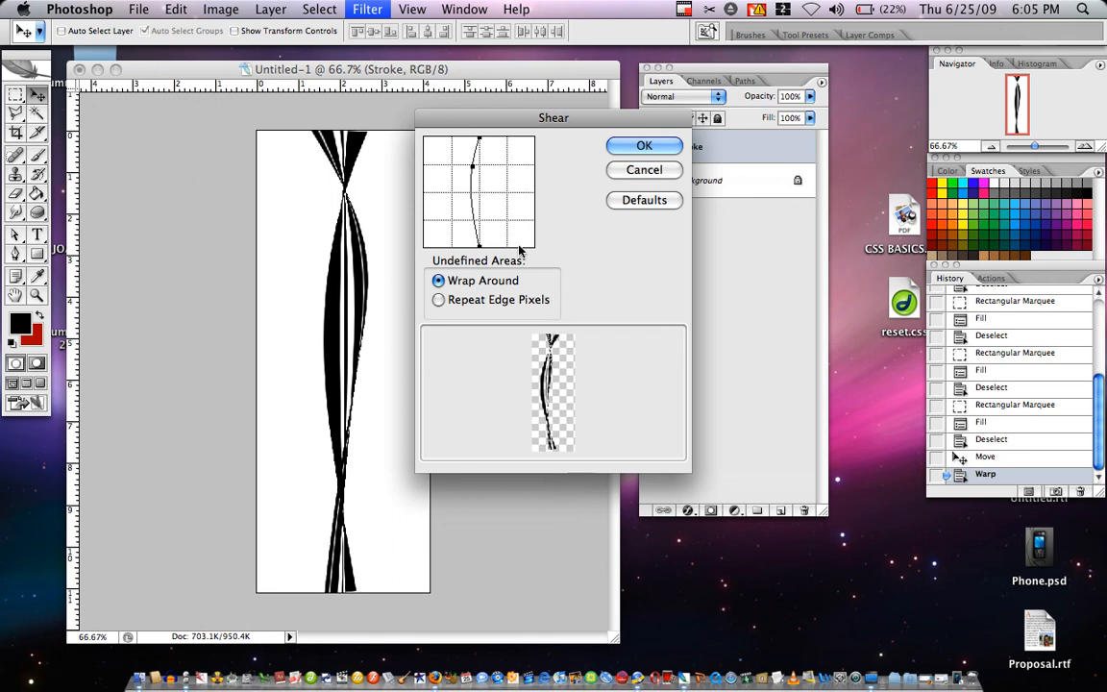
mouse_move(485, 121)
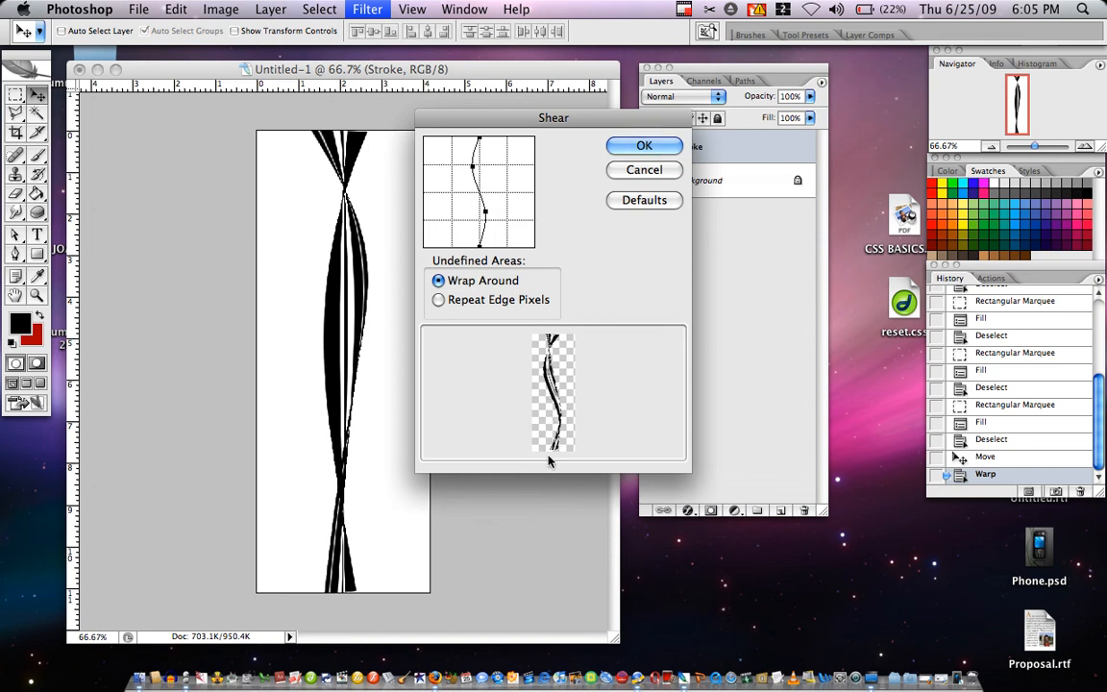
mouse_move(566, 340)
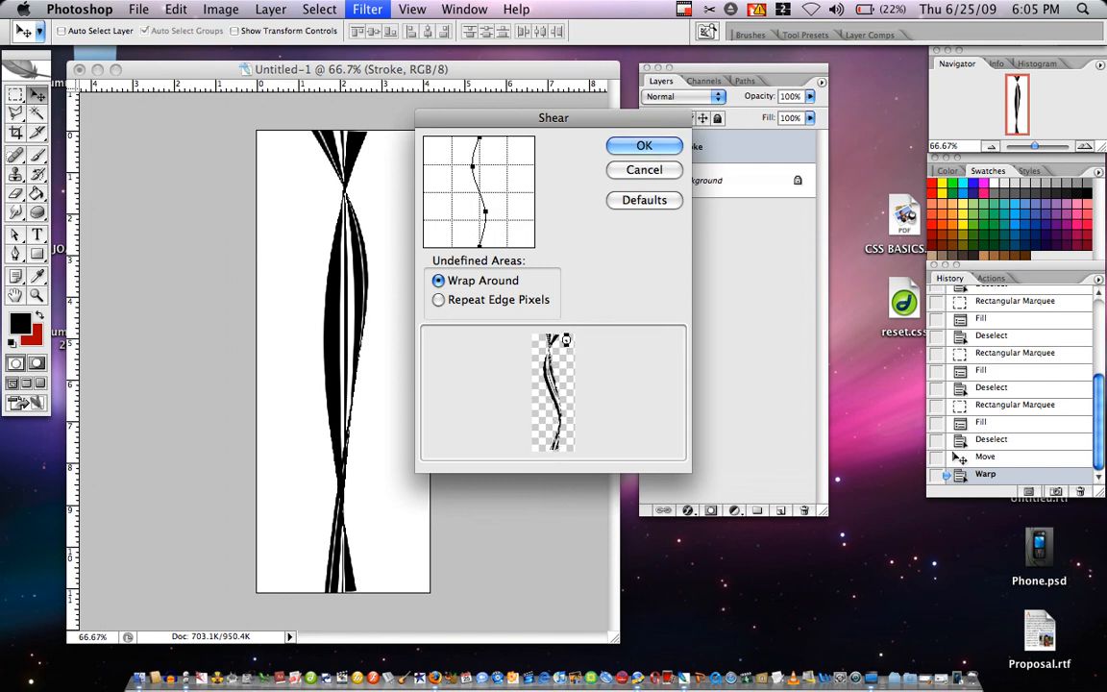
Step: Apply the Shear filter, bending the twisting stroke into an S-curve
click(644, 145)
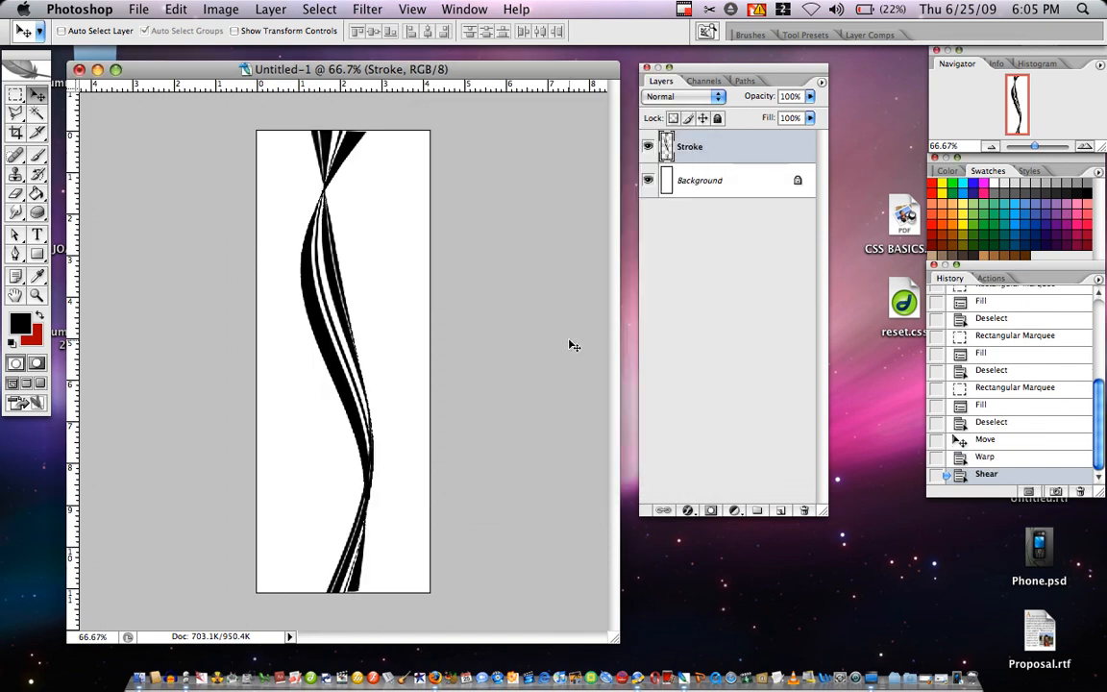